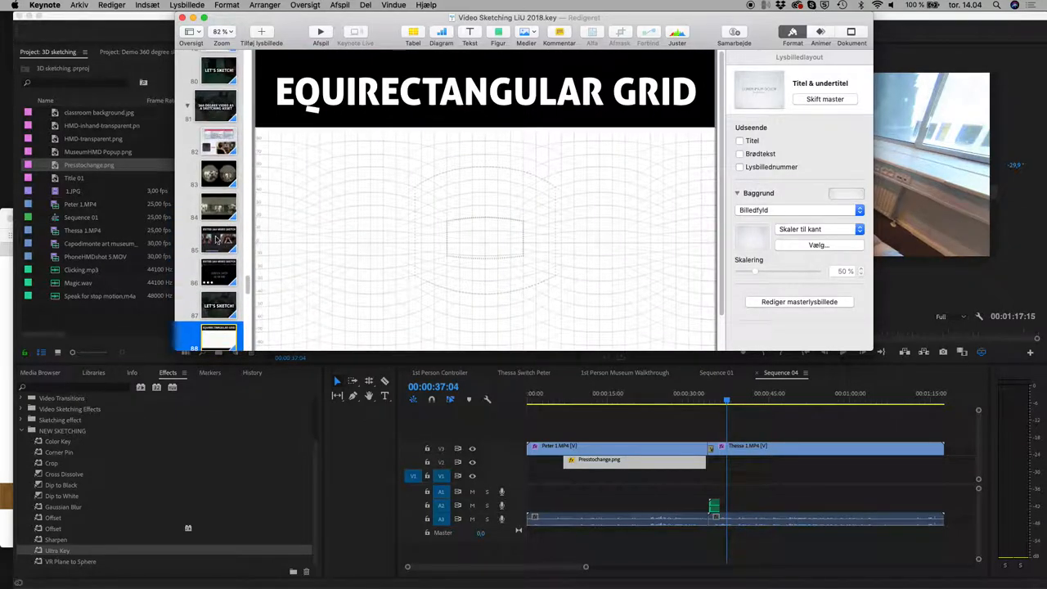
Step: Switch to the 'Edited 360 Video Sketch' slide in the navigator
{"action": "left_click", "coordinate": [219, 233]}
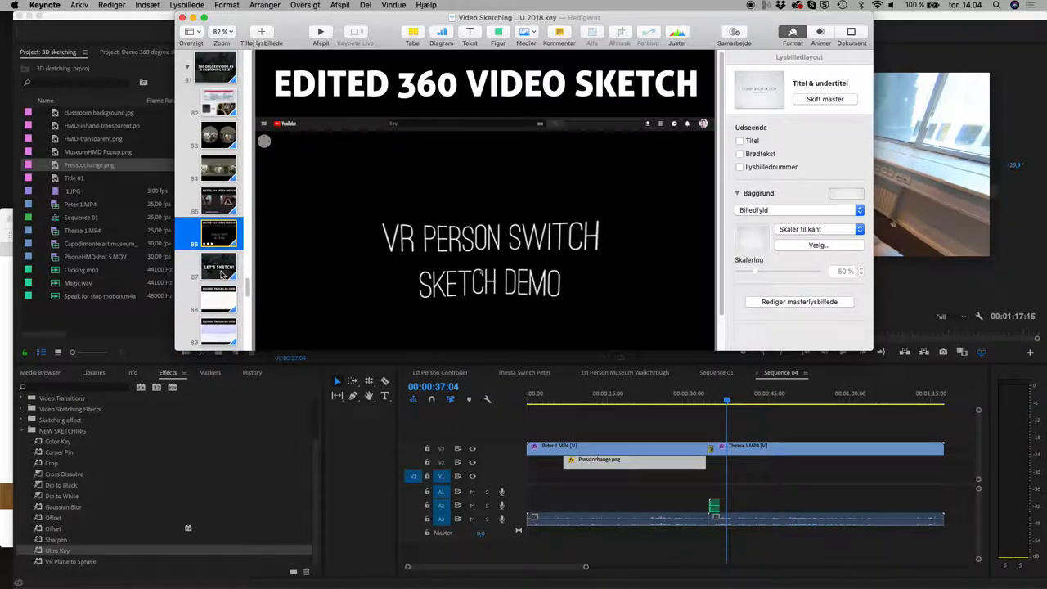
{"action": "left_click", "coordinate": [219, 297]}
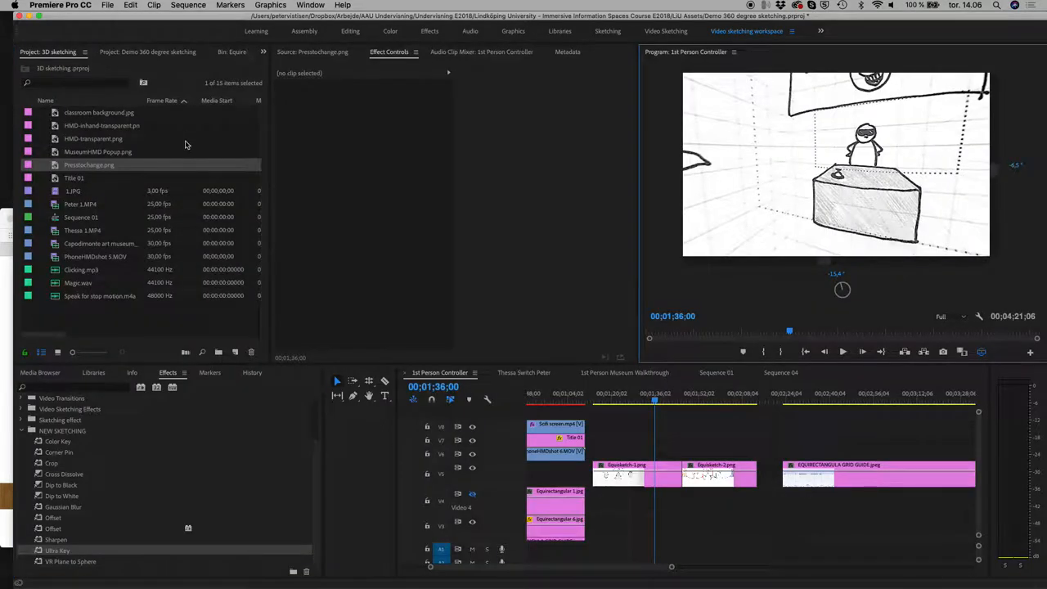
{"action": "mouse_move", "coordinate": [438, 565]}
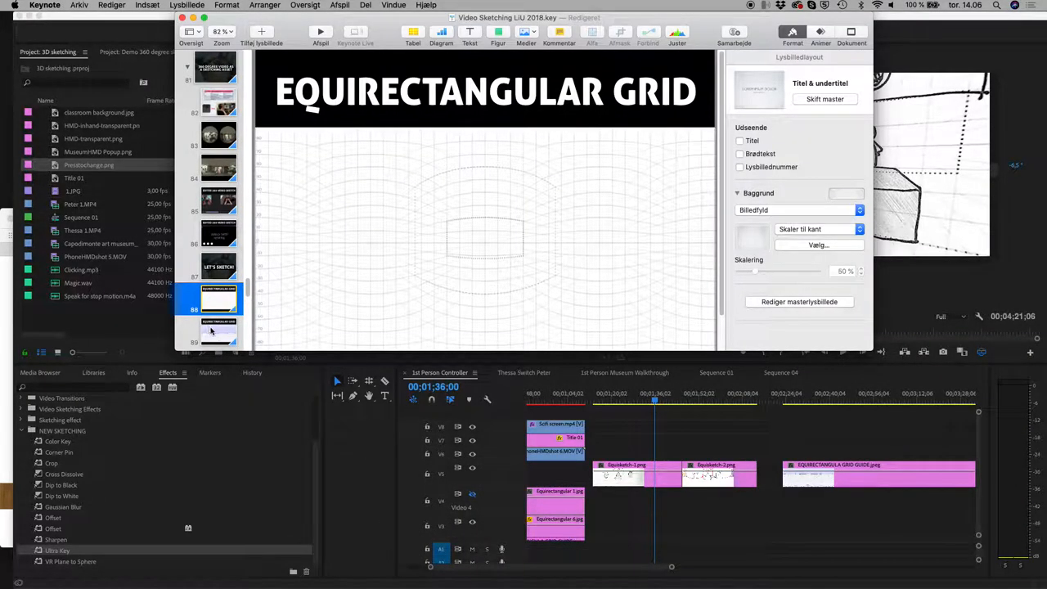
{"action": "left_click", "coordinate": [220, 330]}
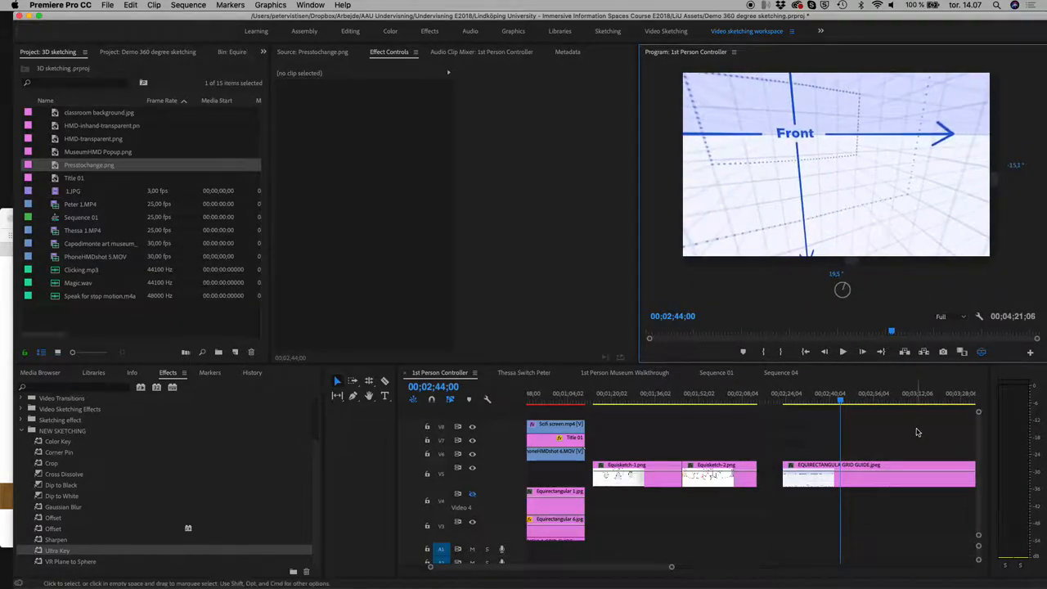
Step: Select the EQUIRECTANGULAR GRID GUIDE.png clip to show its Effect Controls
{"action": "left_click", "coordinate": [877, 474]}
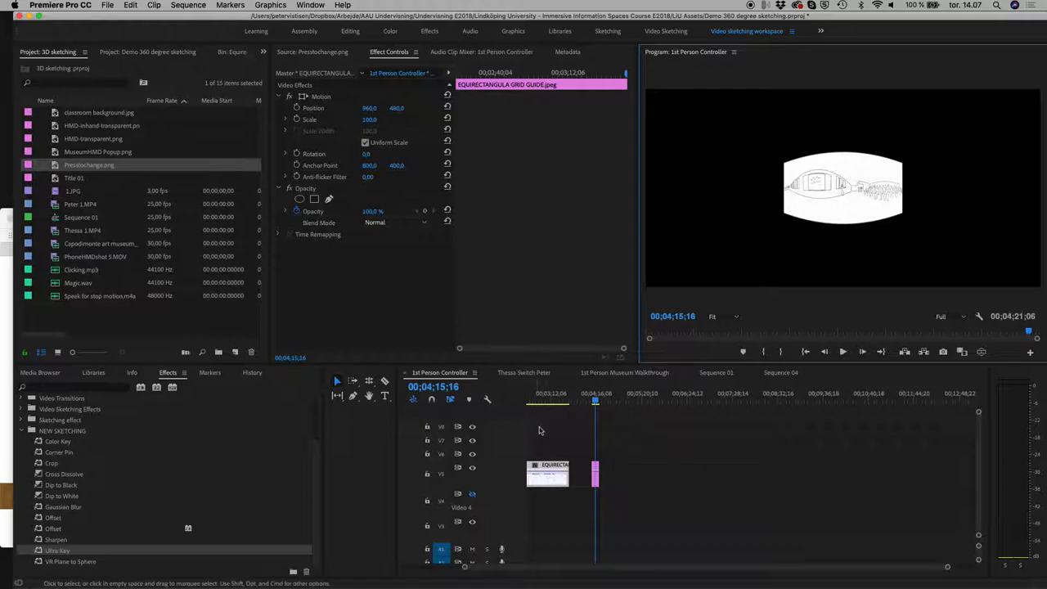
Step: Scale the sketched room clip to frame size and enable VR Video Display in the Program Monitor
{"action": "right_click", "coordinate": [547, 473]}
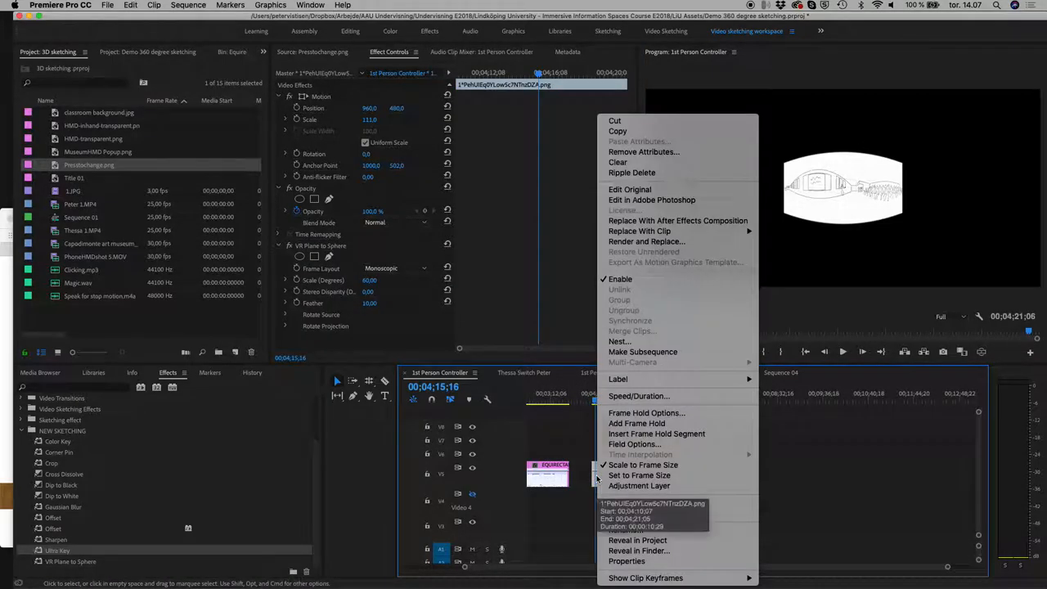
{"action": "mouse_move", "coordinate": [643, 465]}
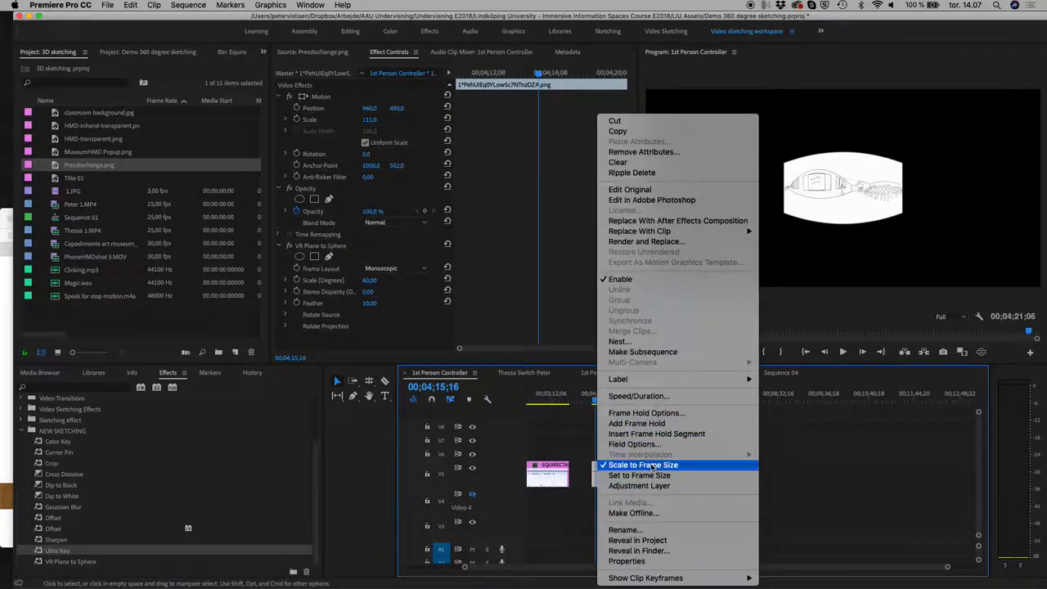
{"action": "left_click", "coordinate": [643, 464]}
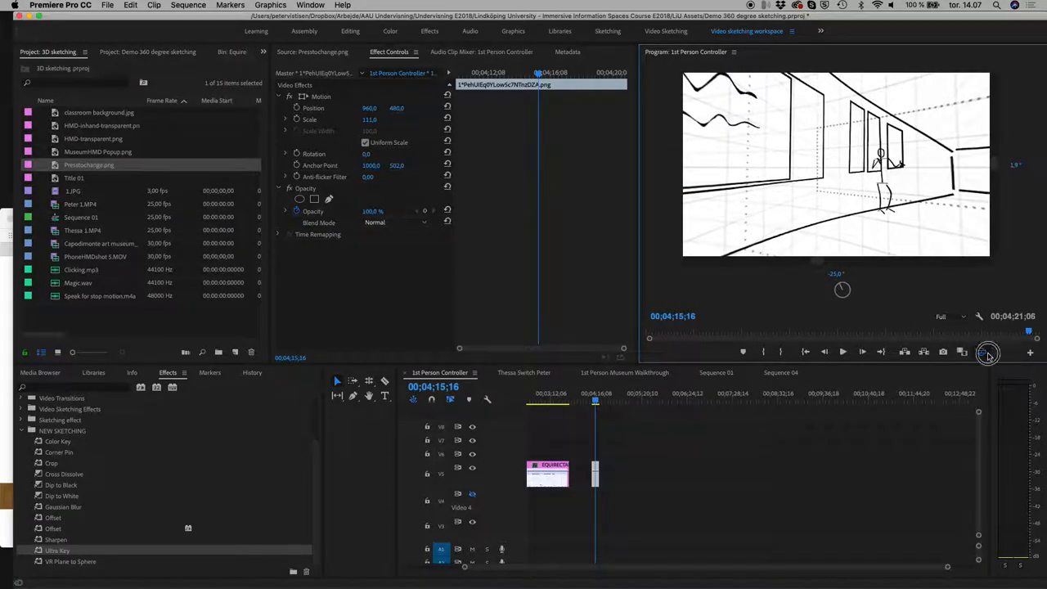
{"action": "left_click", "coordinate": [962, 317]}
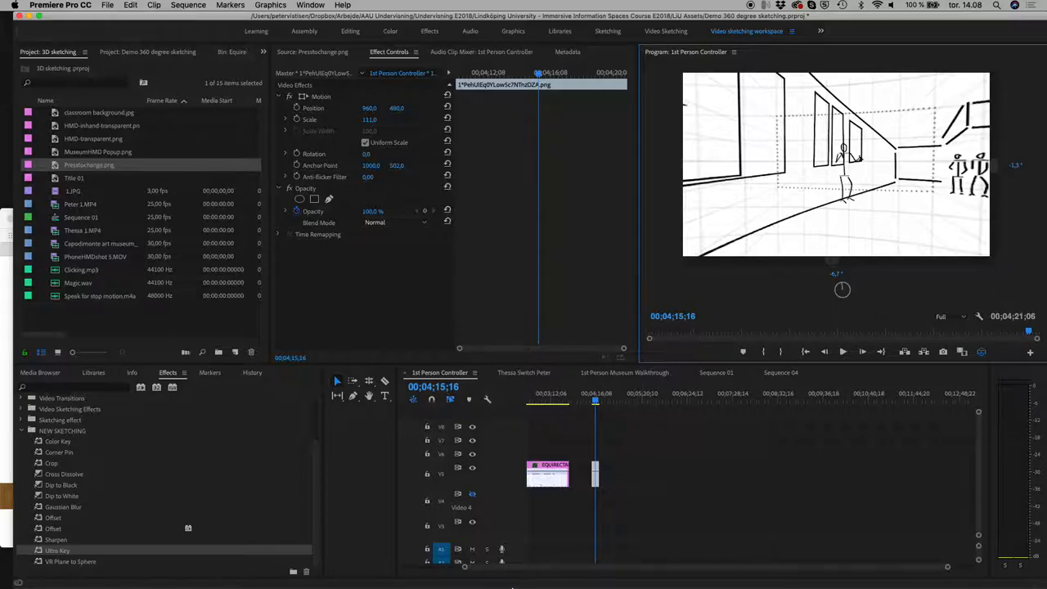
{"action": "mouse_move", "coordinate": [409, 566]}
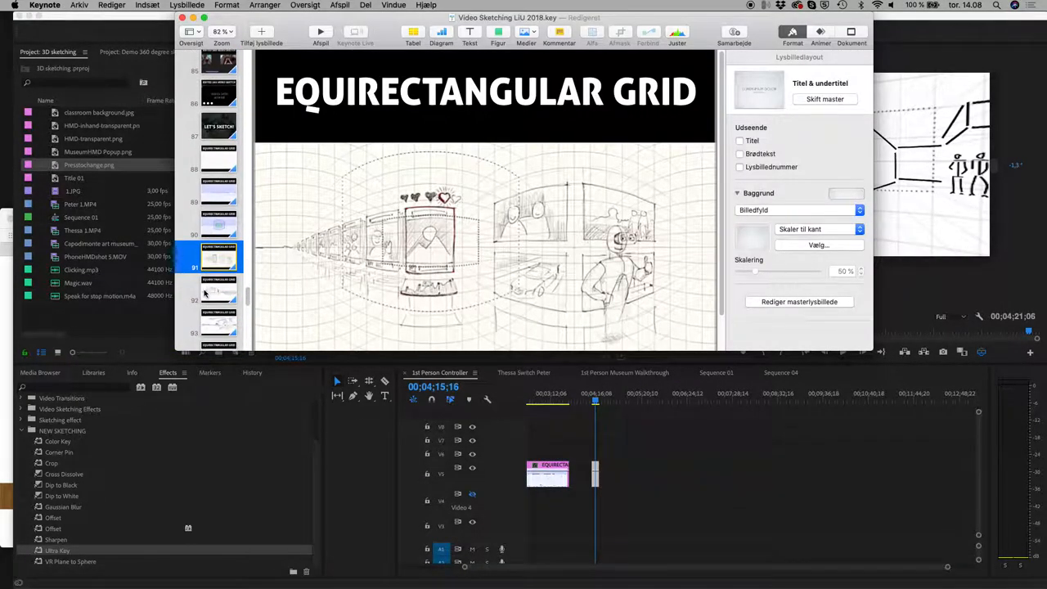
Step: Advance to the 'Combined!' slide pairing museum 360 footage with a flame sketch overlay
{"action": "scroll", "scroll_direction": "down", "scroll_amount": 3}
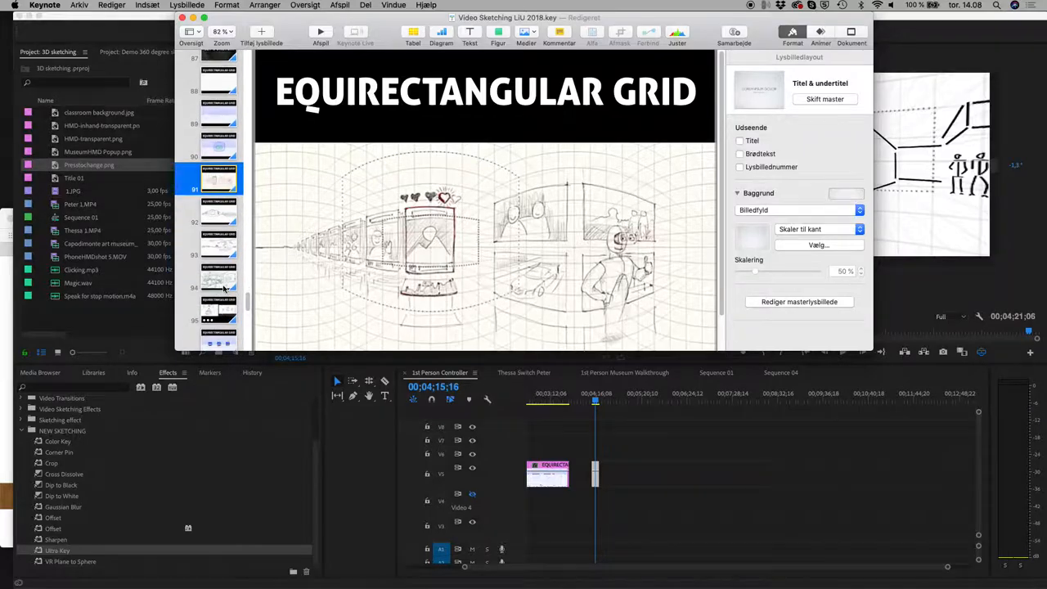
{"action": "left_click", "coordinate": [321, 31]}
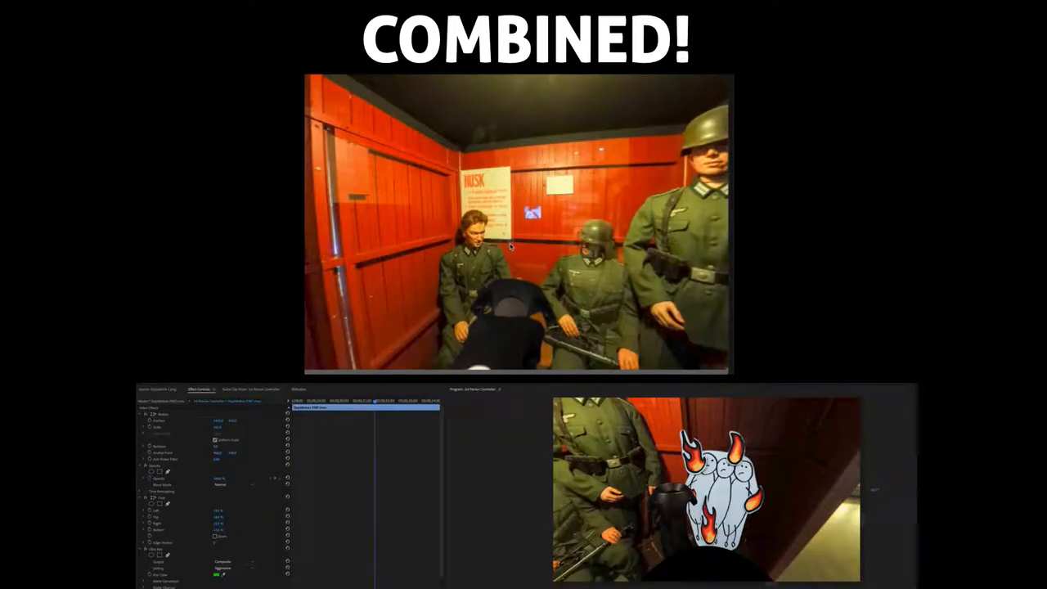
{"action": "mouse_move", "coordinate": [662, 263]}
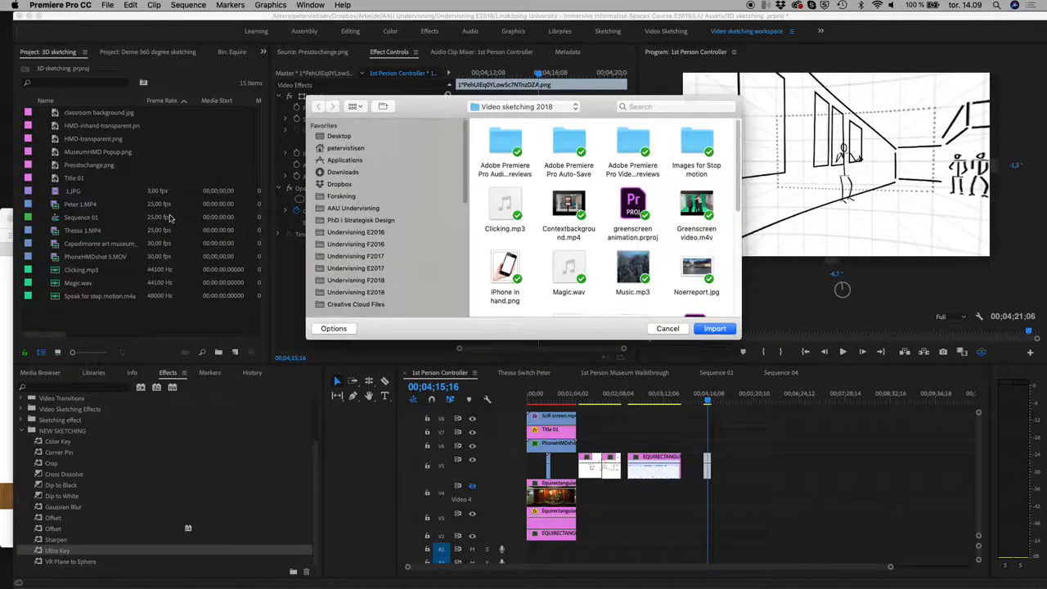
Step: Import the equirectangular room image from Undervisning E2018's Equirectangular images folder
{"action": "scroll", "scroll_direction": "down", "scroll_amount": 3}
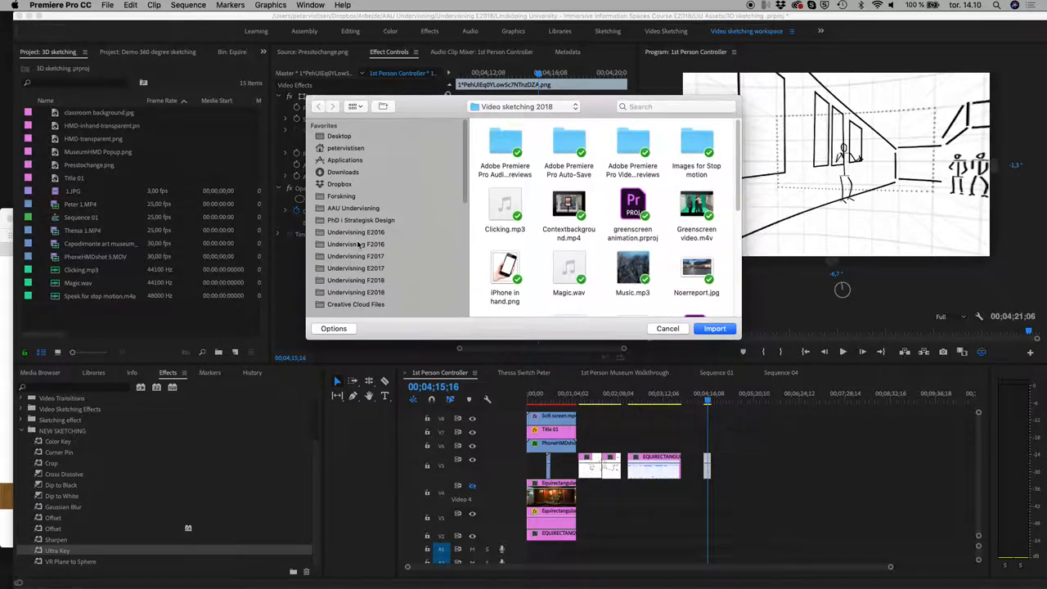
{"action": "double_click", "coordinate": [355, 291]}
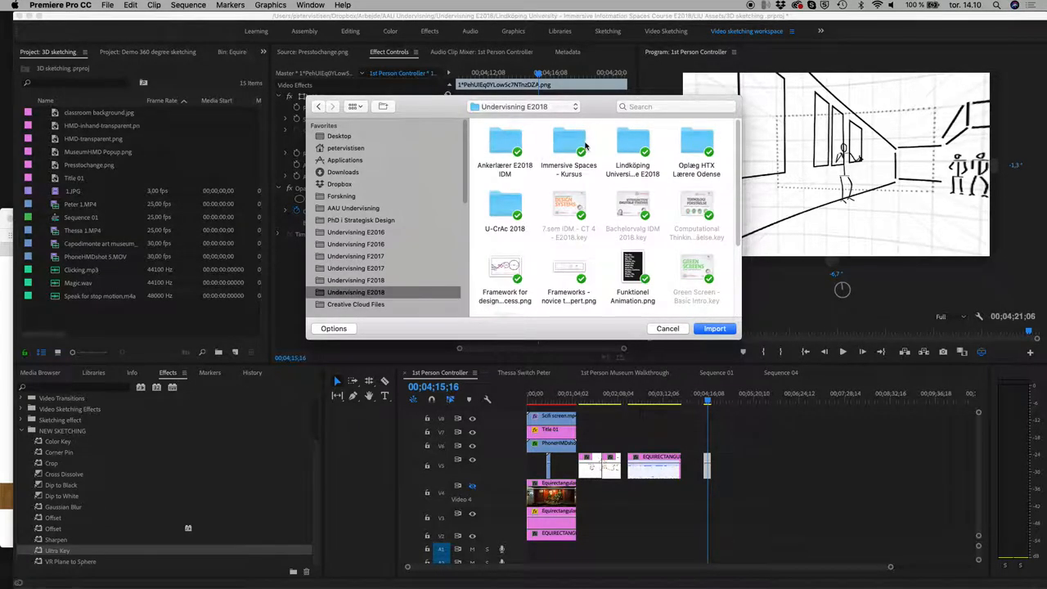
{"action": "double_click", "coordinate": [631, 144]}
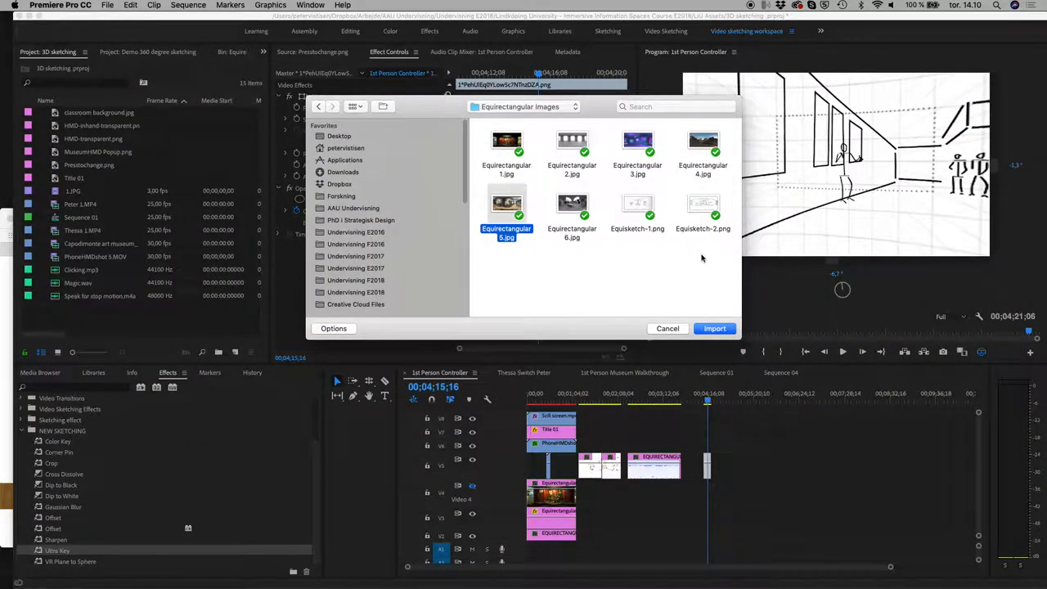
{"action": "mouse_move", "coordinate": [673, 308]}
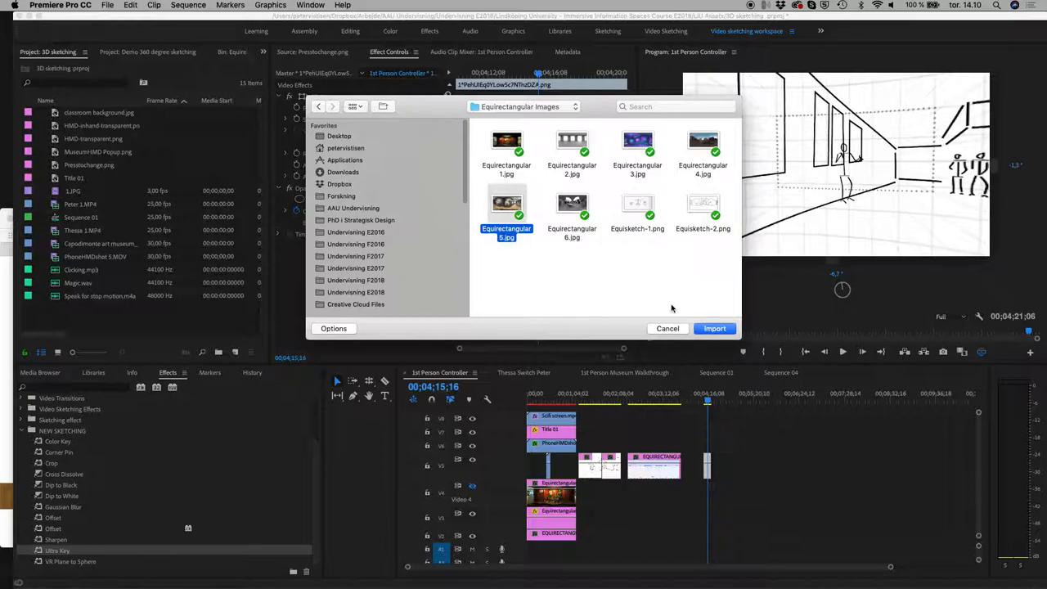
{"action": "mouse_move", "coordinate": [579, 214]}
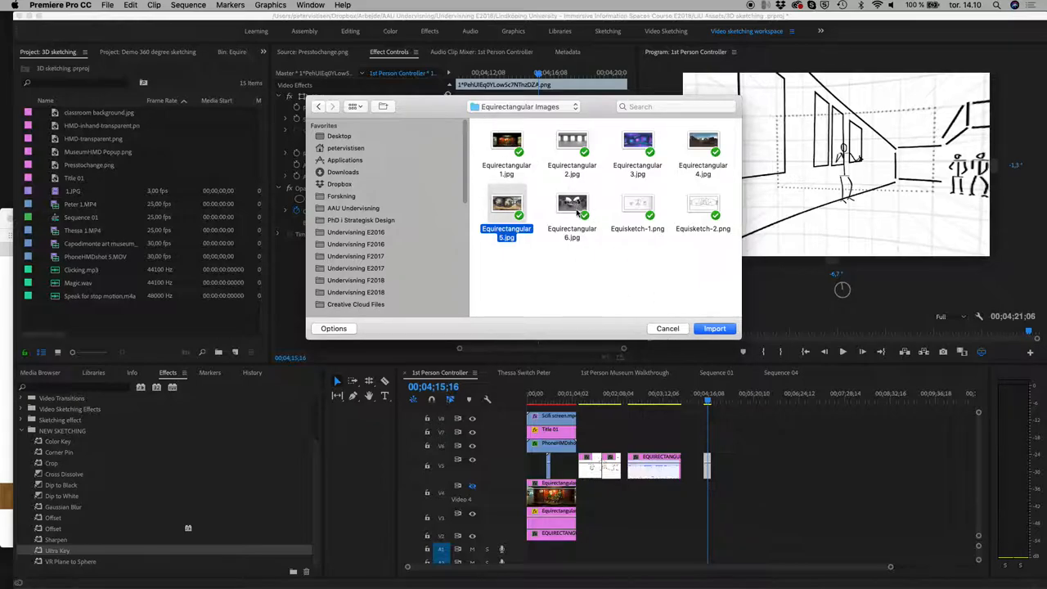
{"action": "left_click", "coordinate": [713, 328]}
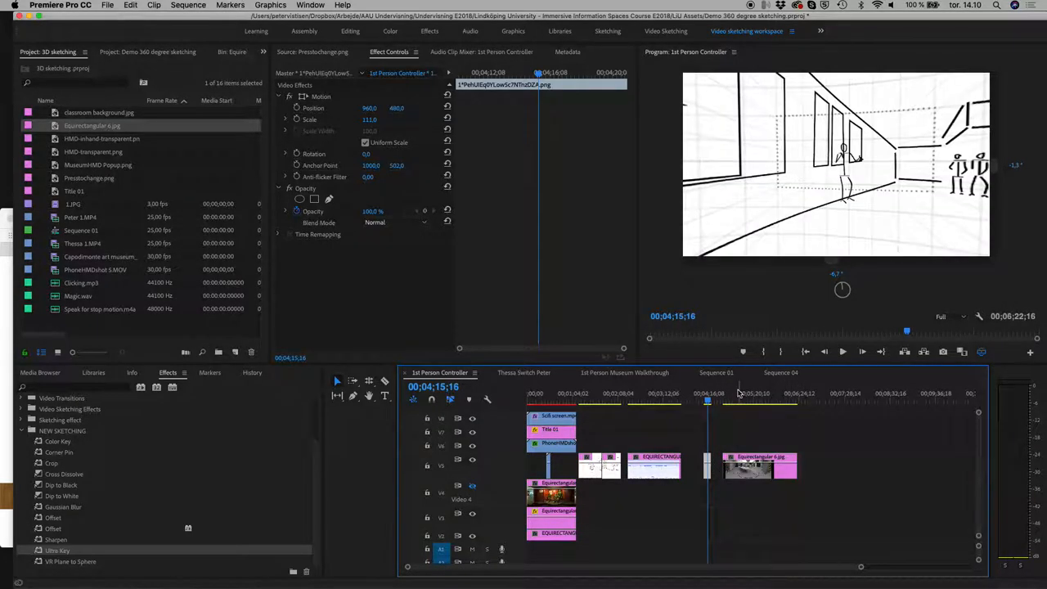
Step: Move the playhead onto the newly placed room image to preview it
{"action": "left_click", "coordinate": [738, 393]}
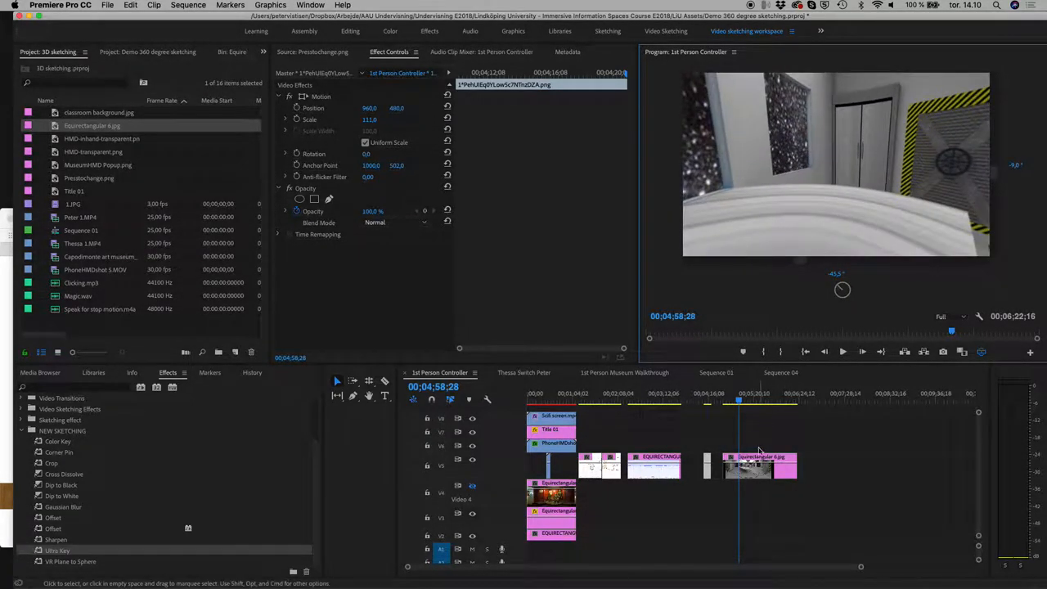
Step: Set the room image clip to frame size so the 360 room fills the sequence
{"action": "right_click", "coordinate": [749, 466]}
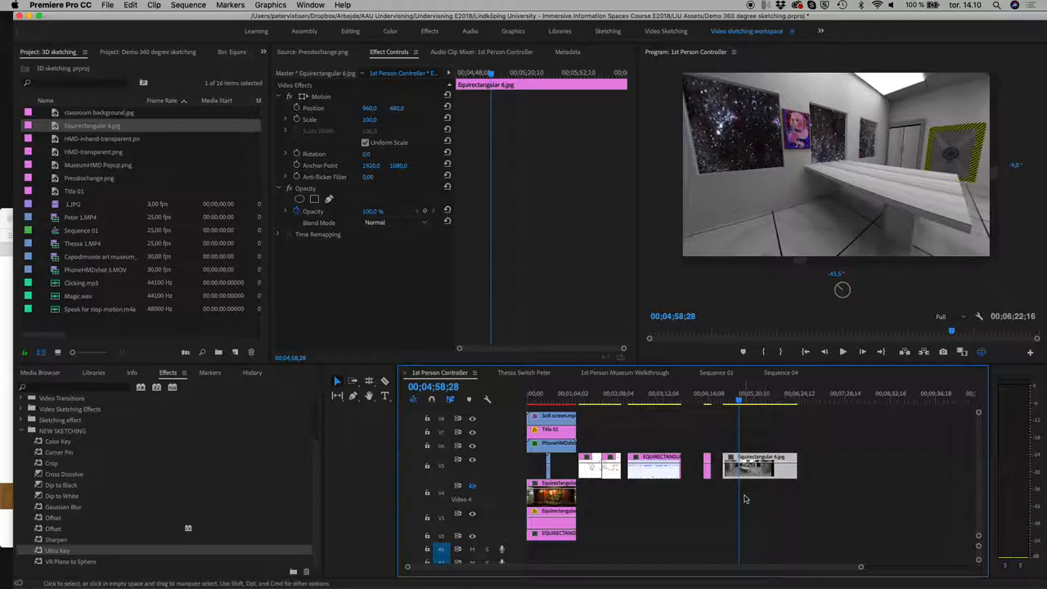
{"action": "right_click", "coordinate": [744, 499]}
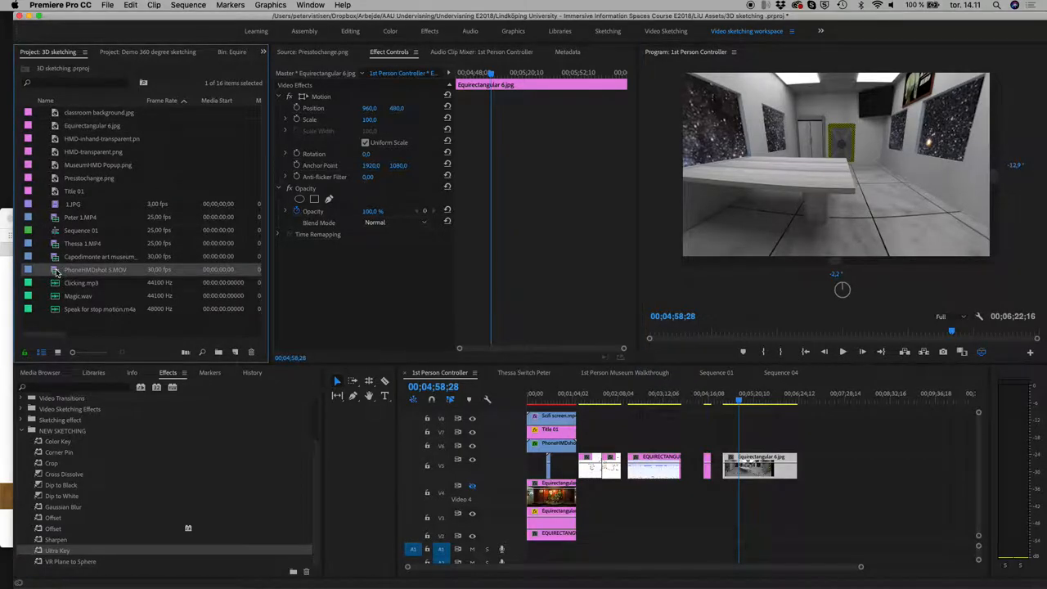
Step: Key the PhoenixWDshot 1.MOV hand clip with Ultra Key and position the hand lower in the 360 view
{"action": "double_click", "coordinate": [95, 268]}
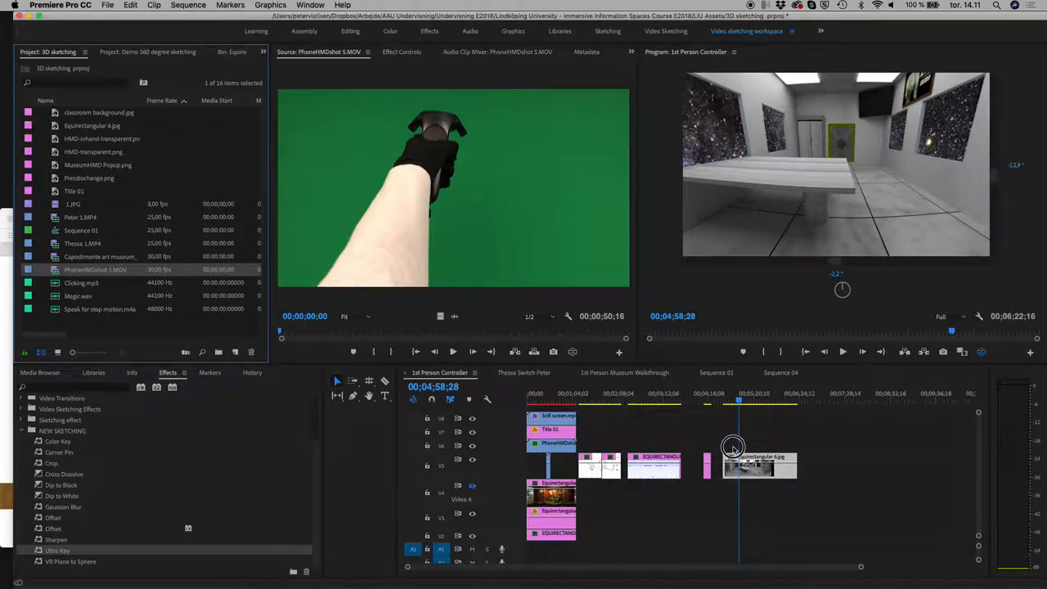
{"action": "mouse_move", "coordinate": [579, 358]}
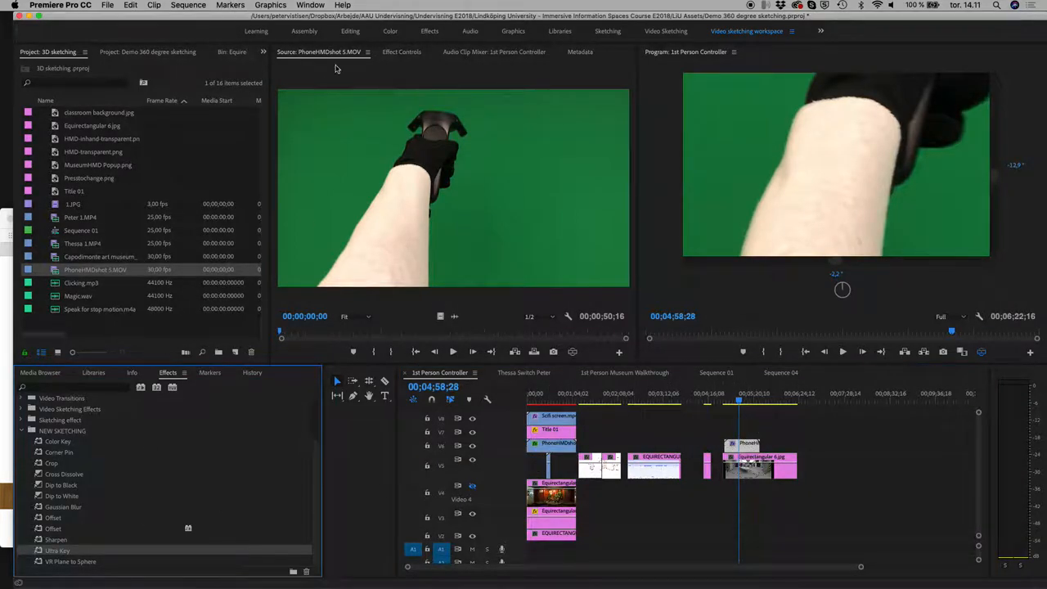
{"action": "left_click", "coordinate": [402, 50]}
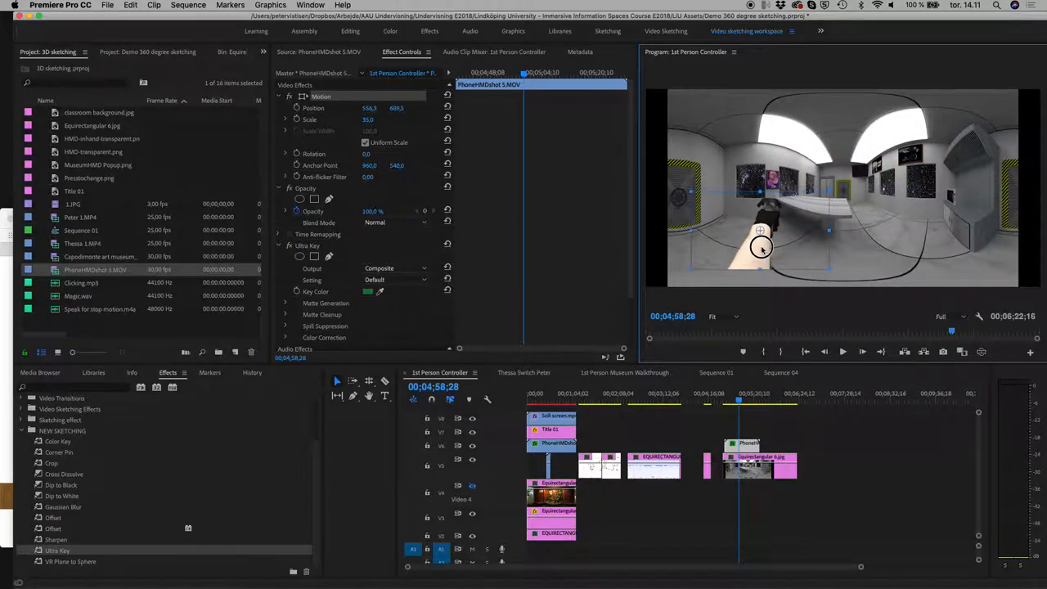
{"action": "left_click_drag", "start_coordinate": [761, 249], "coordinate": [789, 255]}
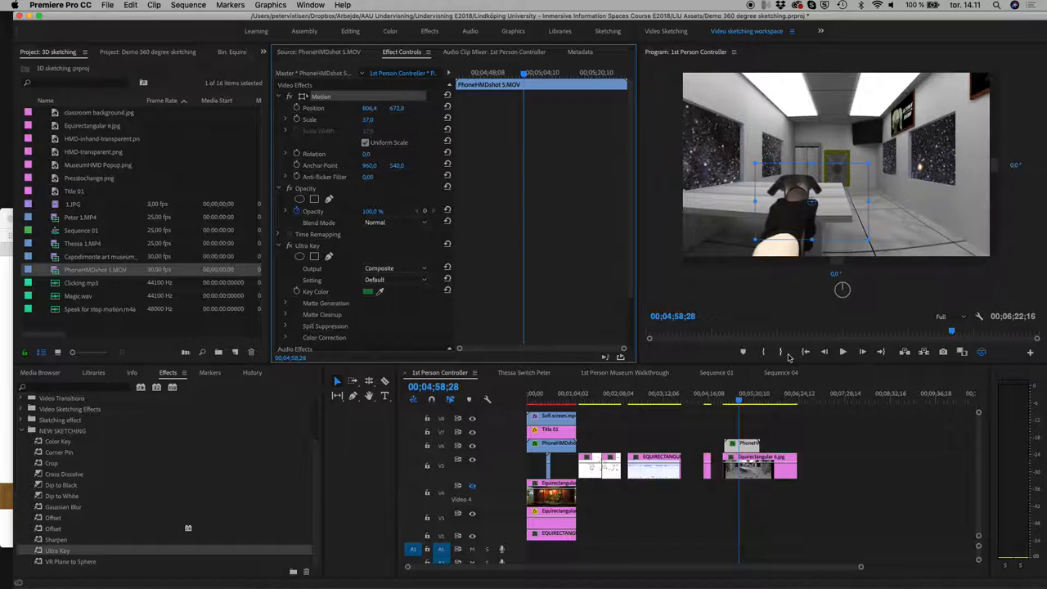
{"action": "left_click", "coordinate": [728, 399]}
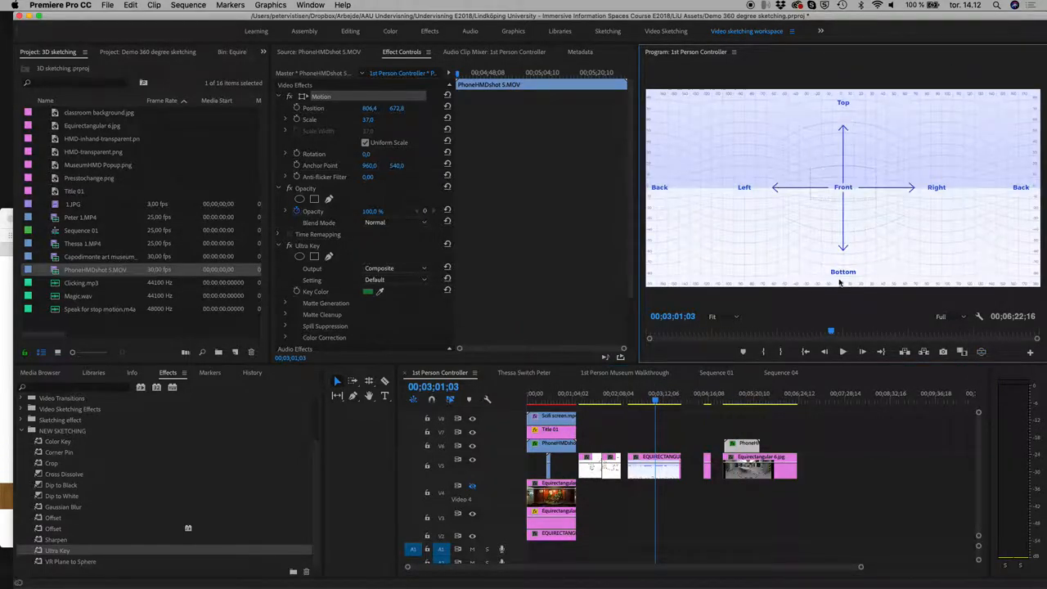
{"action": "mouse_move", "coordinate": [843, 286]}
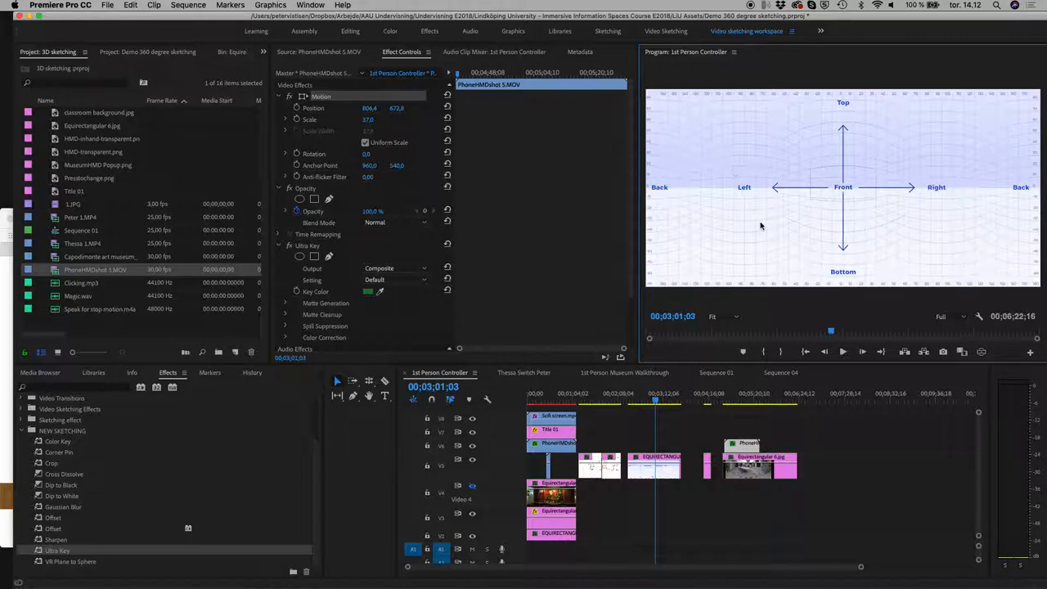
{"action": "mouse_move", "coordinate": [651, 278]}
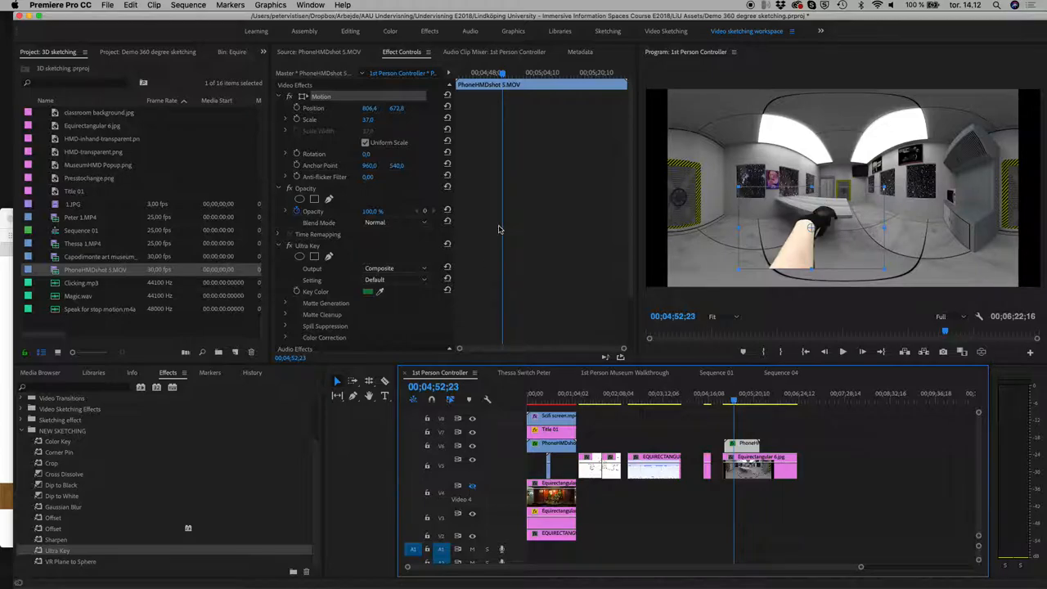
{"action": "mouse_move", "coordinate": [819, 268]}
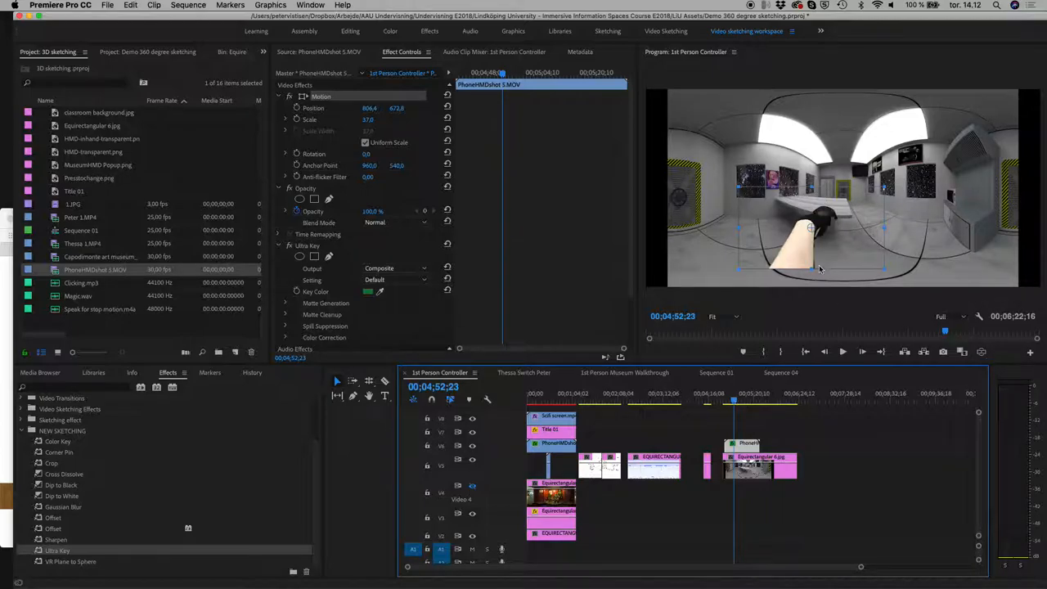
Step: Create full-frame legacy title Title 03 and give its shape a chosen fill colour
{"action": "left_click", "coordinate": [108, 6]}
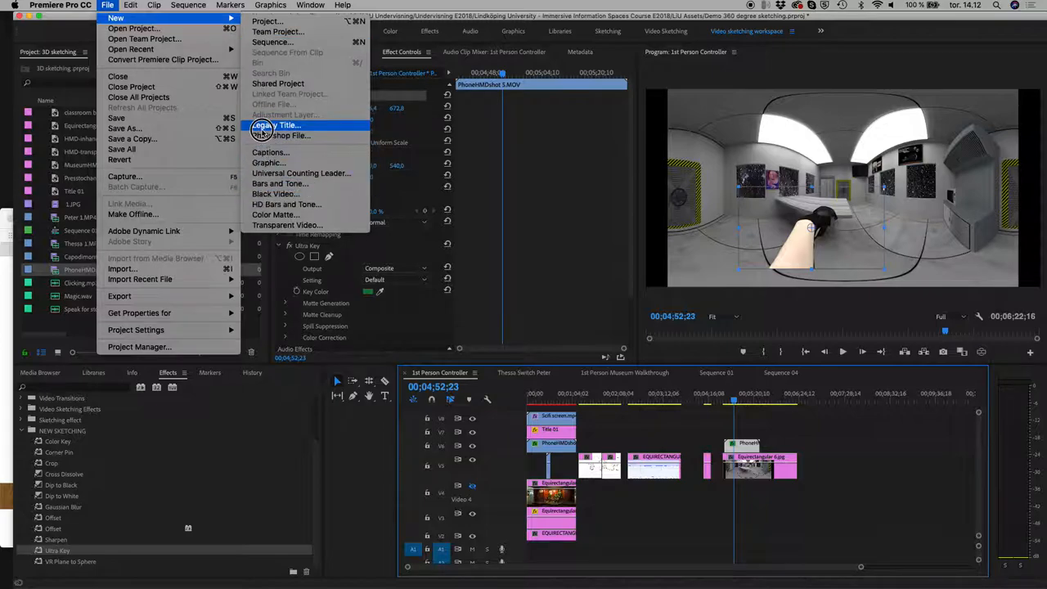
{"action": "left_click", "coordinate": [288, 124]}
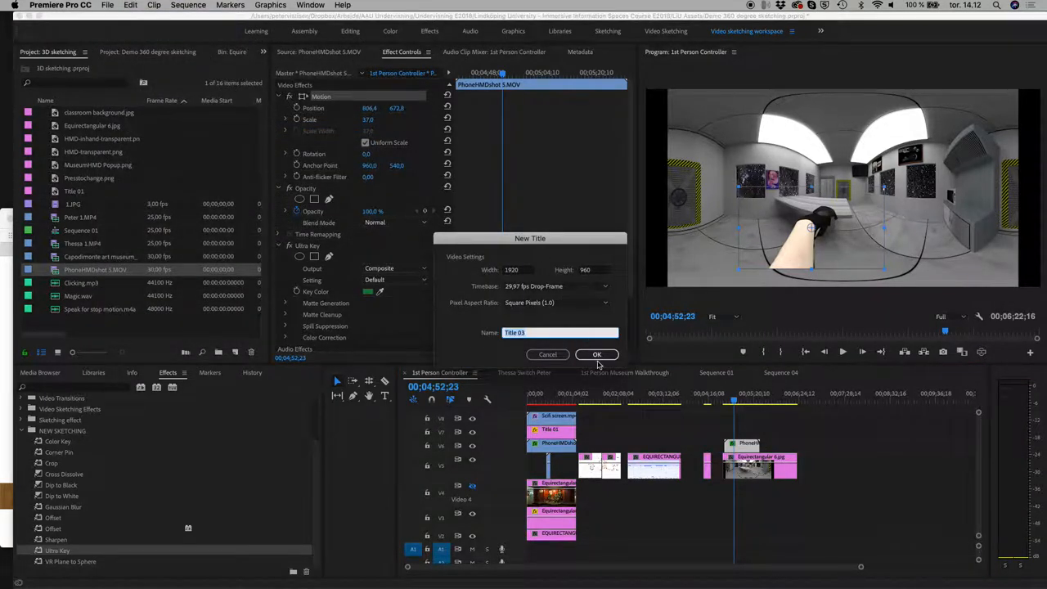
{"action": "left_click", "coordinate": [596, 353]}
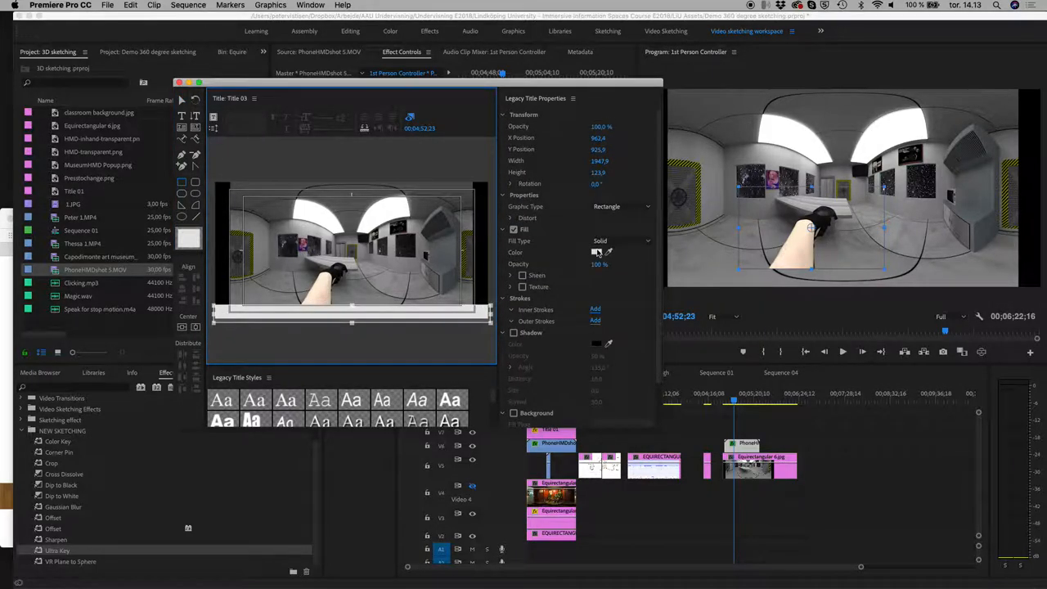
{"action": "left_click", "coordinate": [595, 252]}
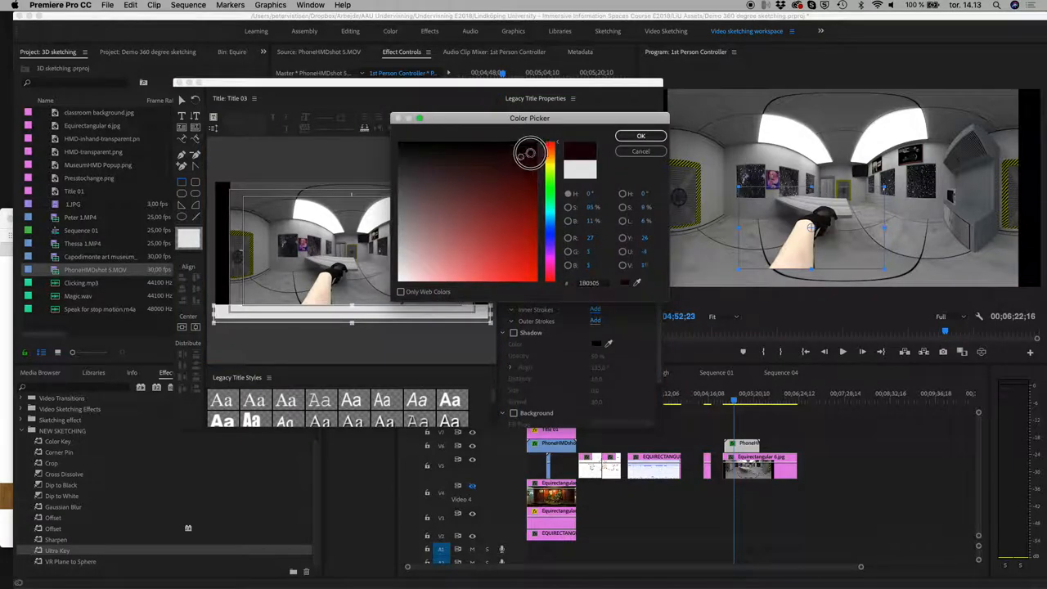
{"action": "left_click", "coordinate": [641, 136]}
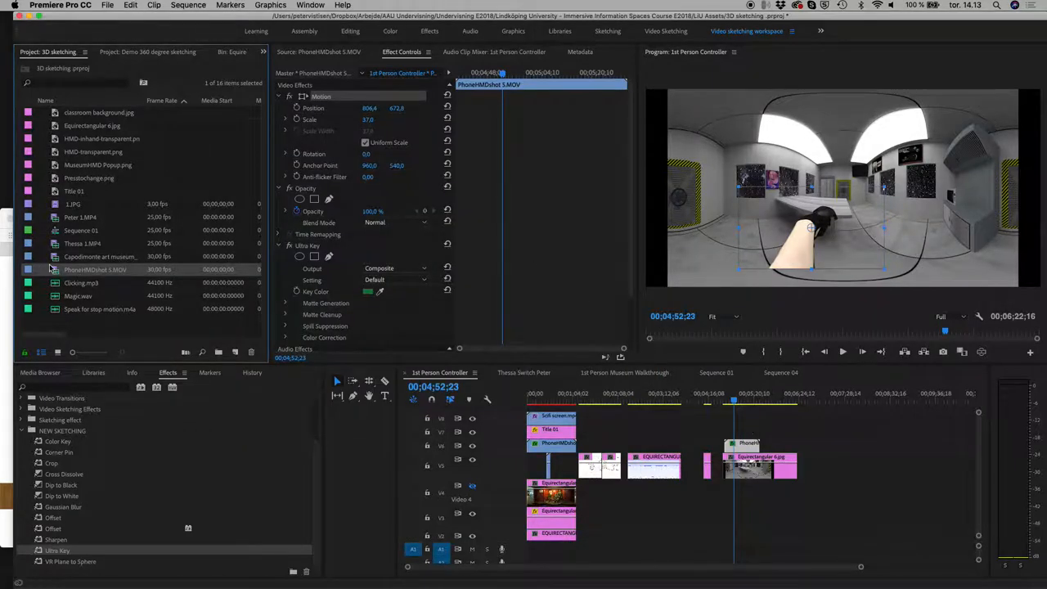
{"action": "left_click", "coordinate": [72, 190]}
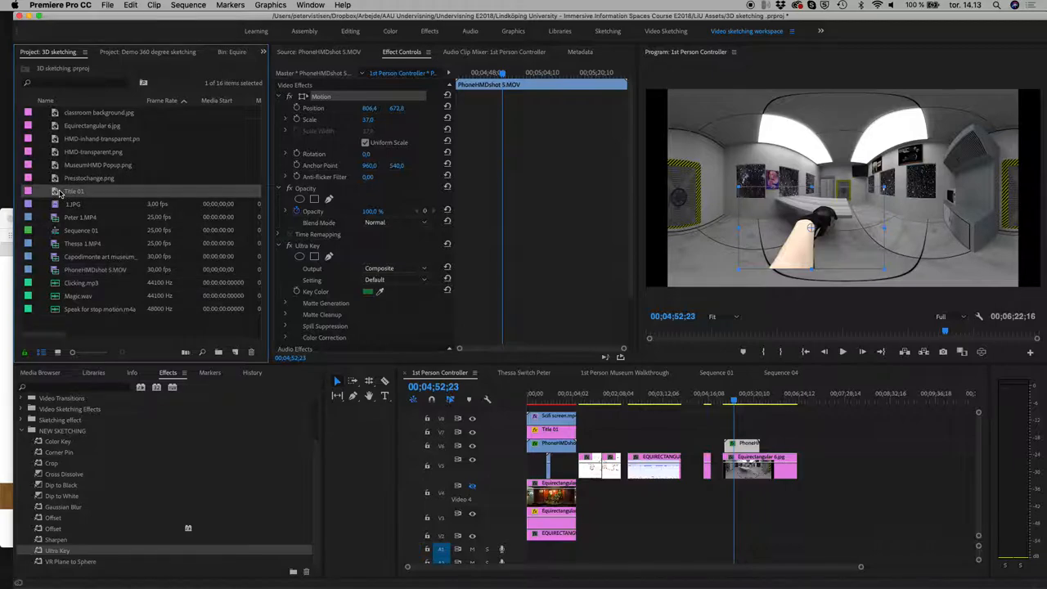
{"action": "double_click", "coordinate": [74, 190]}
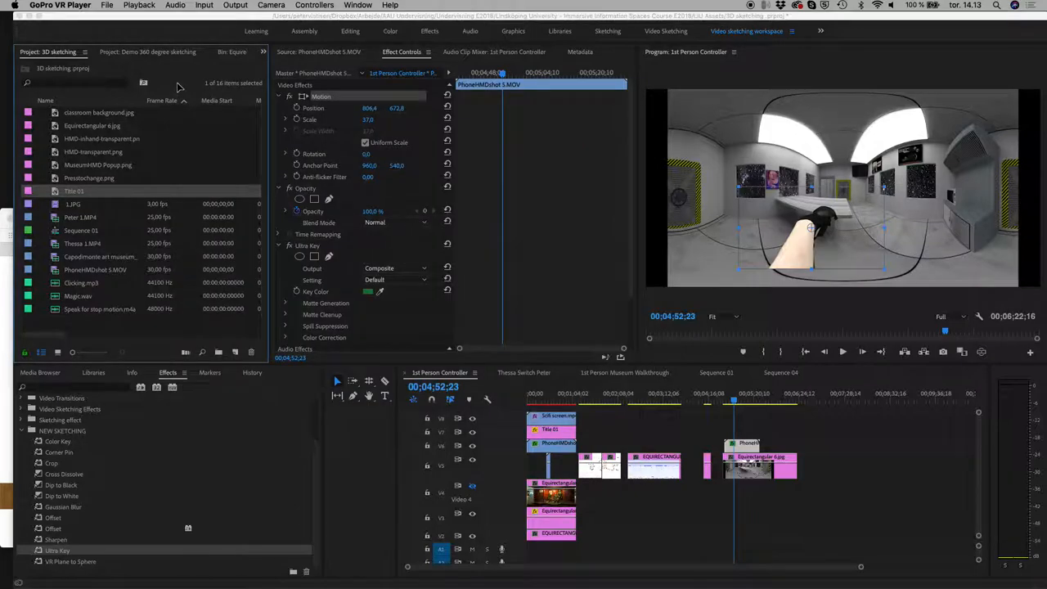
{"action": "mouse_move", "coordinate": [69, 173]}
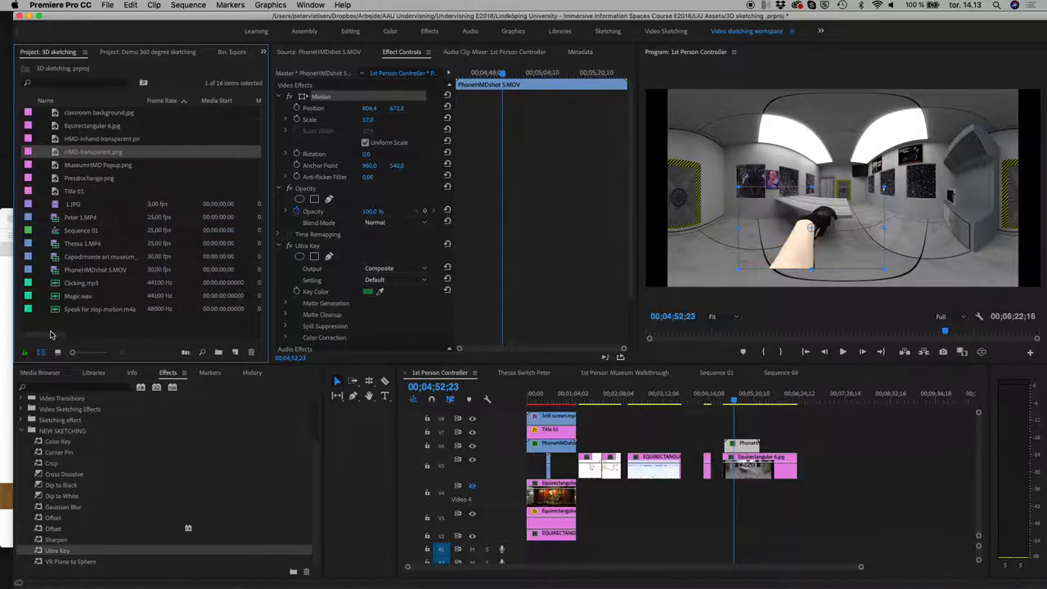
{"action": "left_click", "coordinate": [108, 5]}
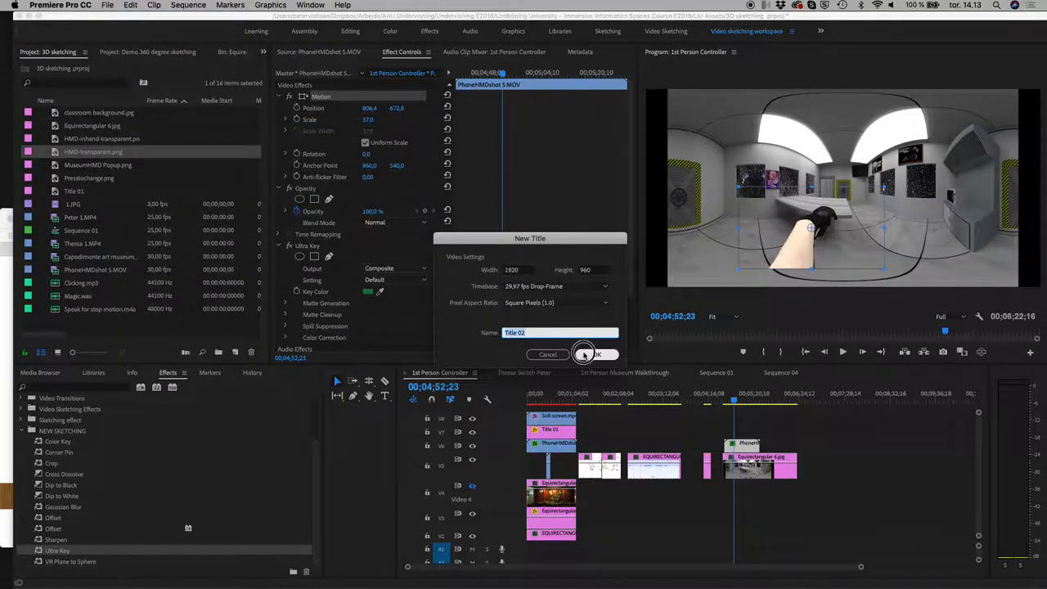
Step: Create a 1920×960 legacy title named Title 02 and set its fill colour
{"action": "left_click", "coordinate": [595, 353]}
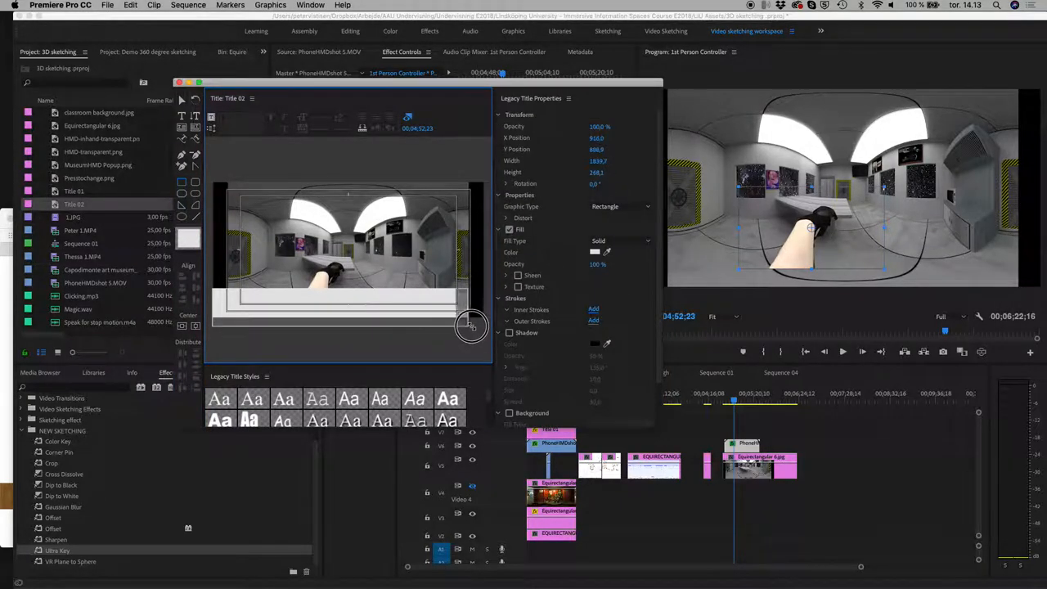
{"action": "left_click", "coordinate": [595, 252]}
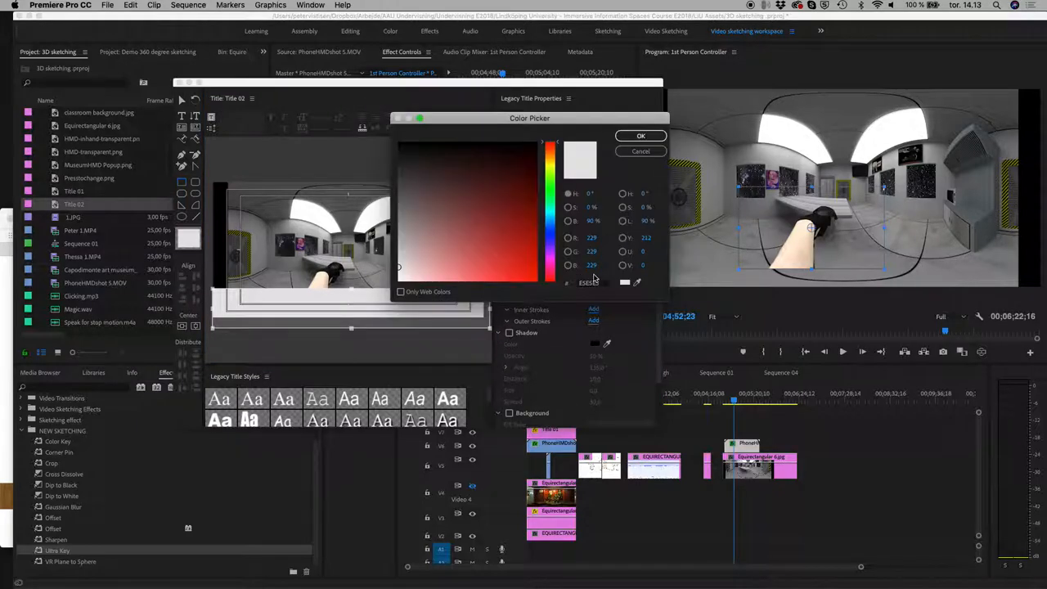
{"action": "left_click", "coordinate": [400, 144]}
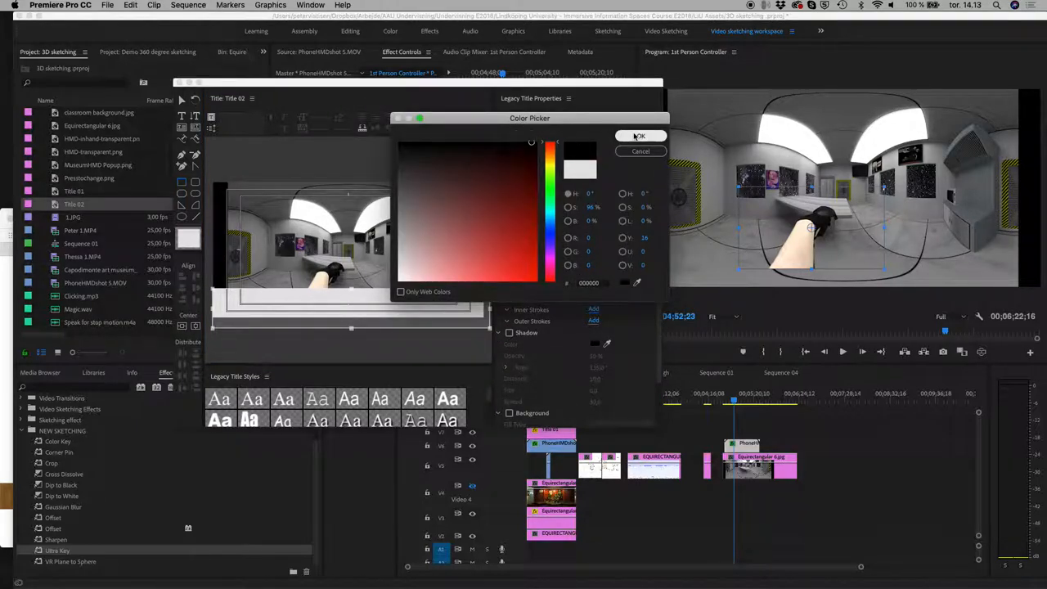
{"action": "left_click", "coordinate": [640, 136]}
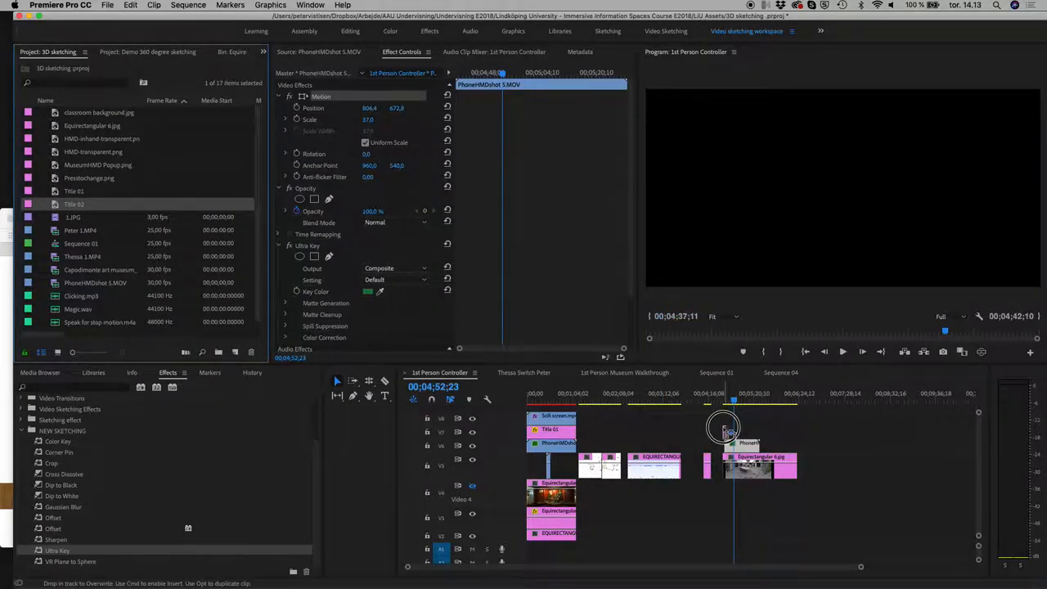
Step: Place Title 02 on Video 3 above the footage and move the playhead to the grid guide
{"action": "left_click_drag", "start_coordinate": [723, 433], "coordinate": [785, 435]}
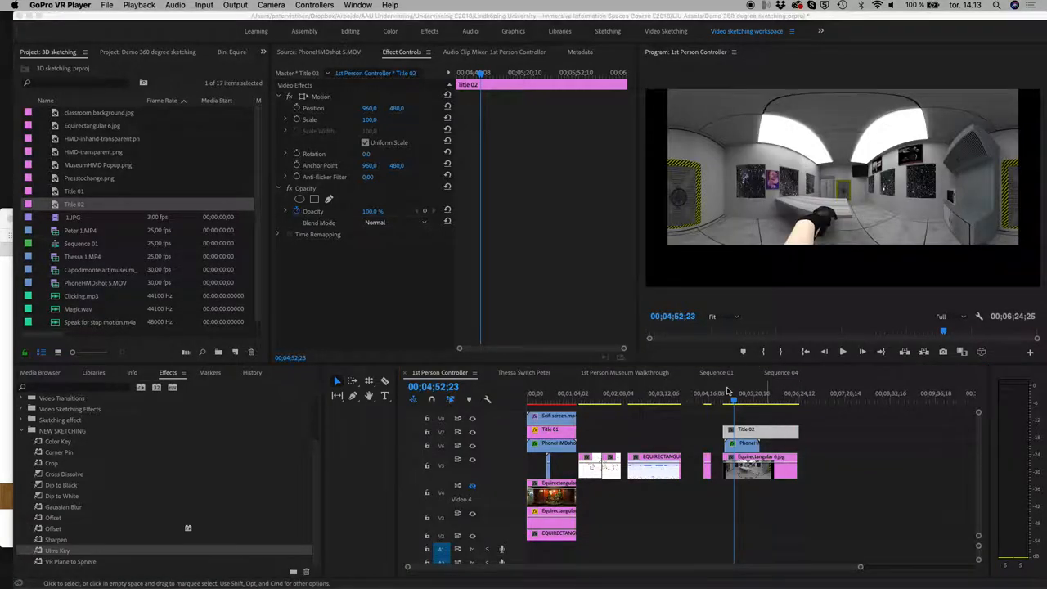
{"action": "mouse_move", "coordinate": [745, 402]}
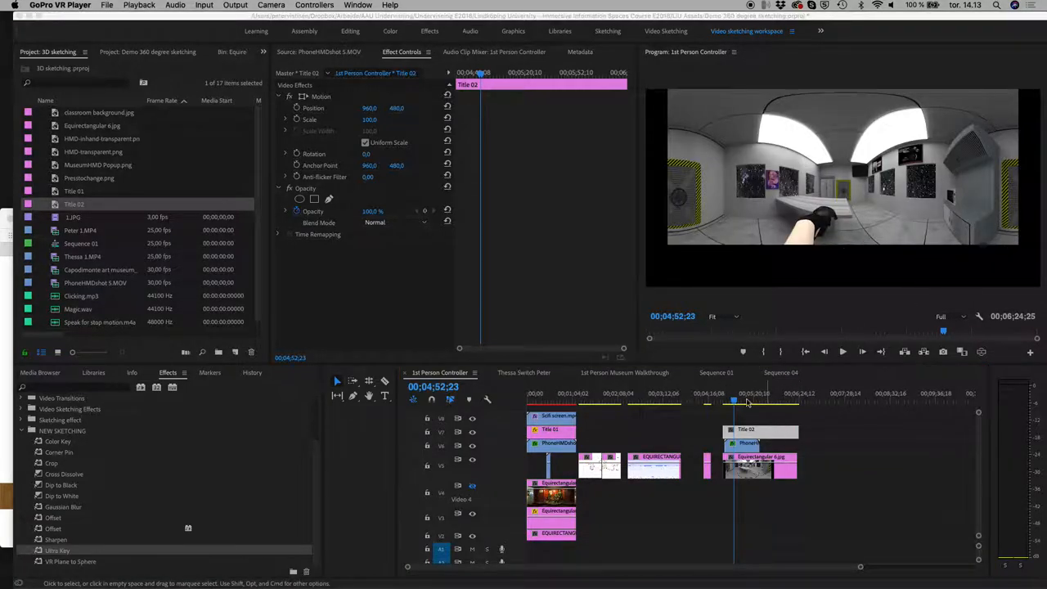
{"action": "left_click", "coordinate": [759, 429]}
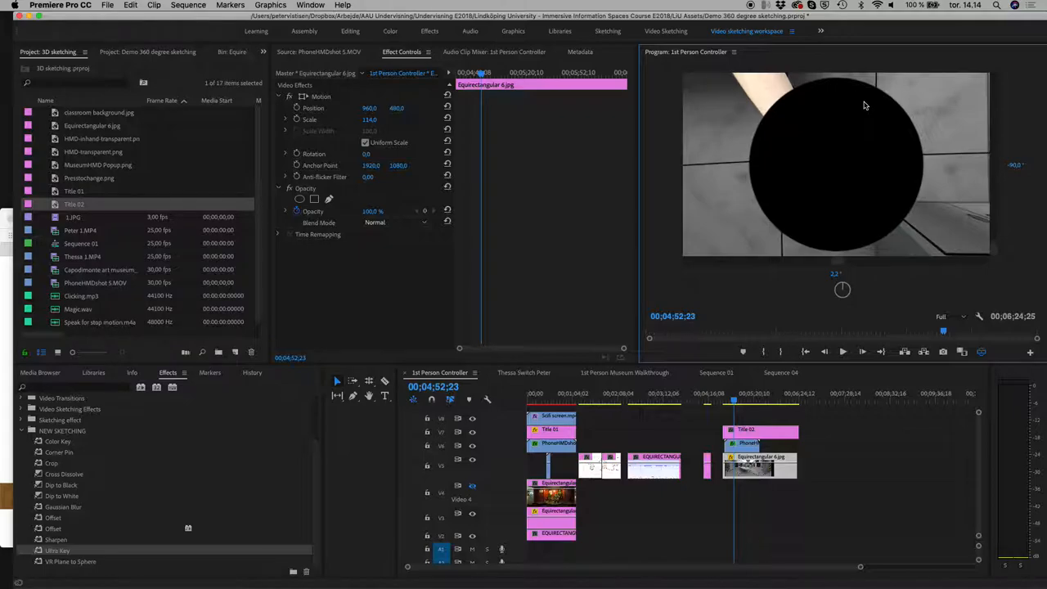
{"action": "mouse_move", "coordinate": [978, 350]}
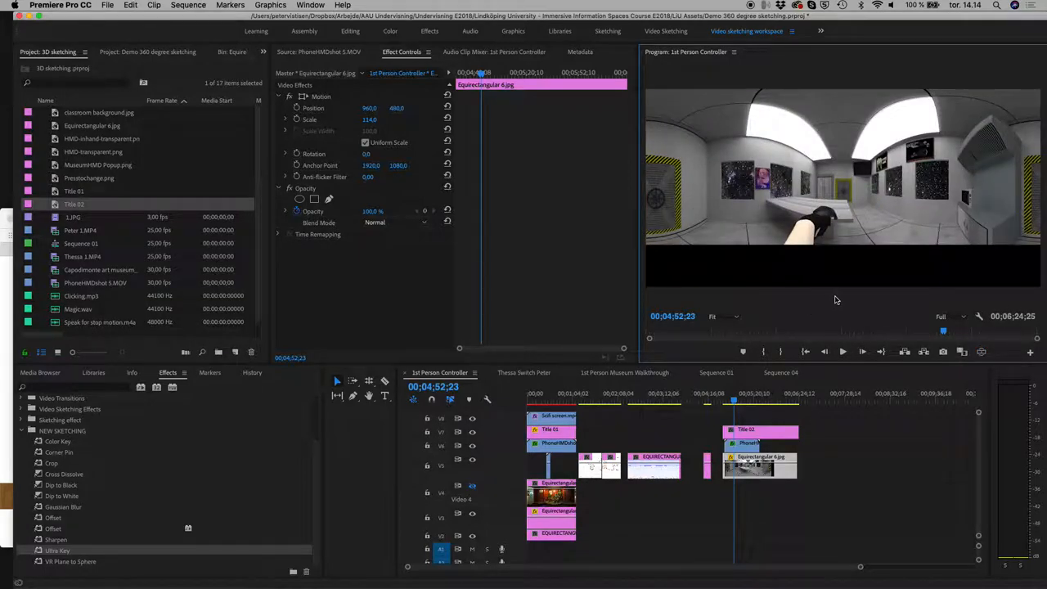
{"action": "left_click", "coordinate": [646, 393]}
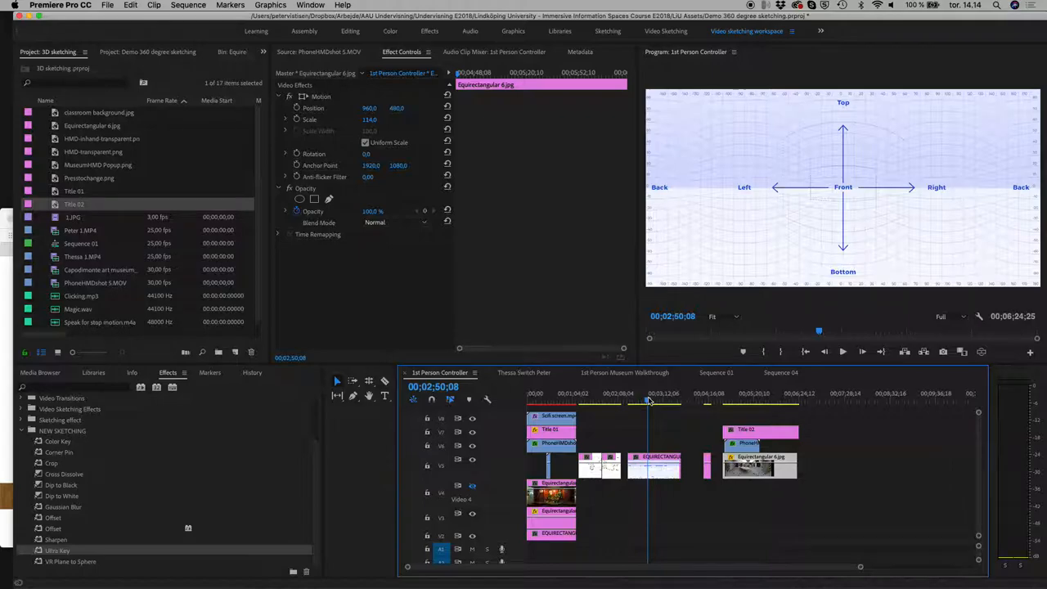
{"action": "mouse_move", "coordinate": [157, 566]}
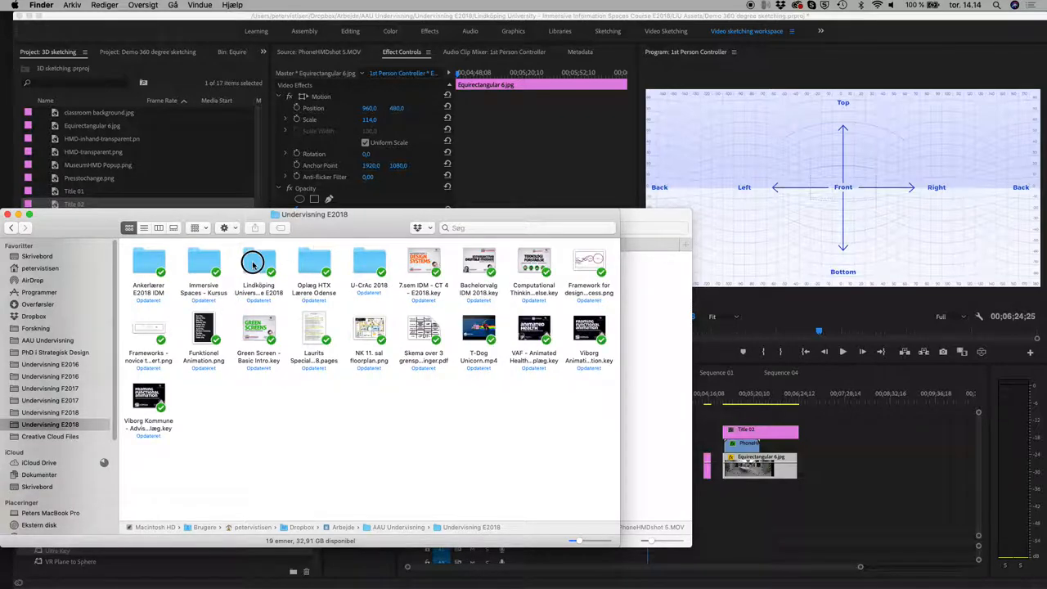
Step: View EQUIRECTANGULAR GRID GUIDE.jpeg from the assets folder, then advance in the walkthrough footage
{"action": "double_click", "coordinate": [259, 262]}
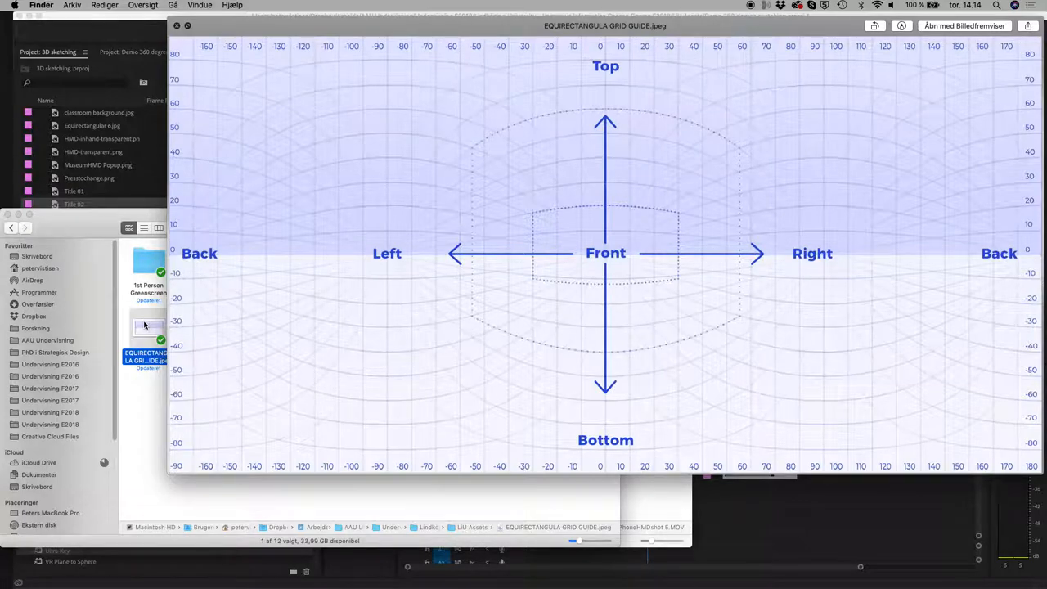
{"action": "mouse_move", "coordinate": [710, 419]}
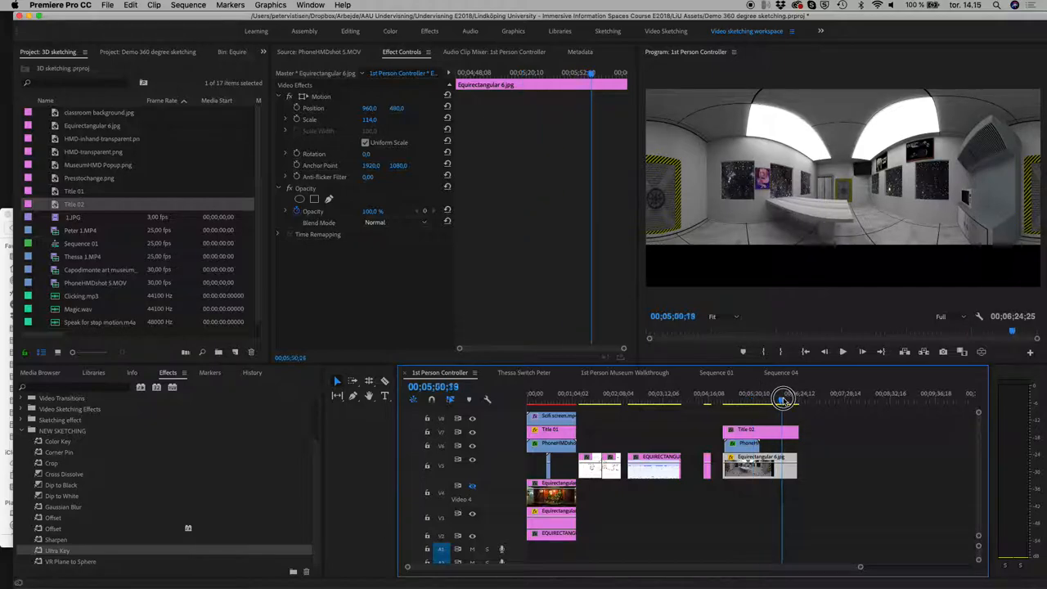
{"action": "left_click", "coordinate": [772, 392]}
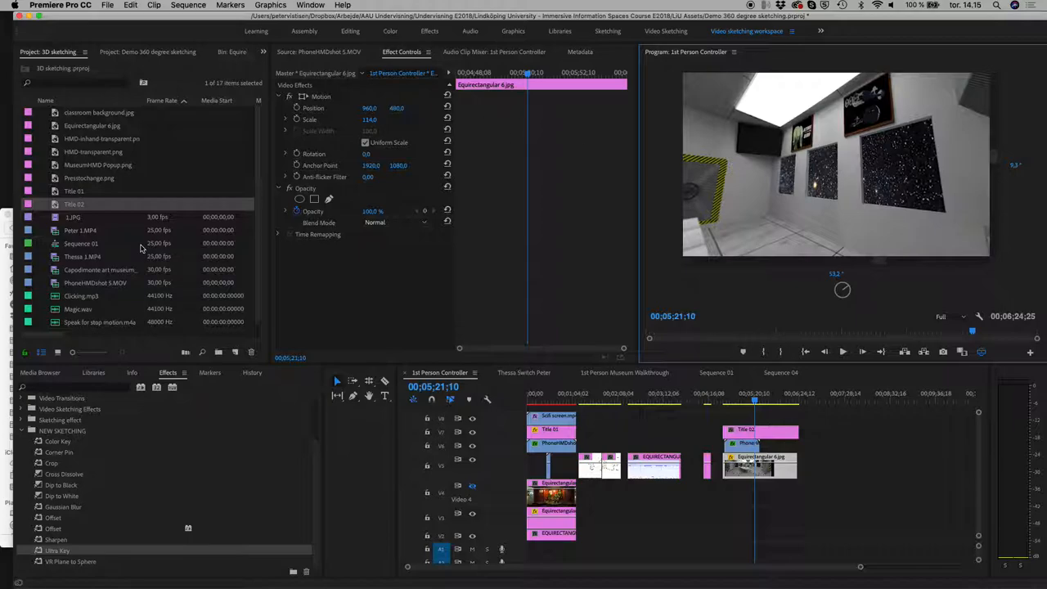
{"action": "mouse_move", "coordinate": [76, 334]}
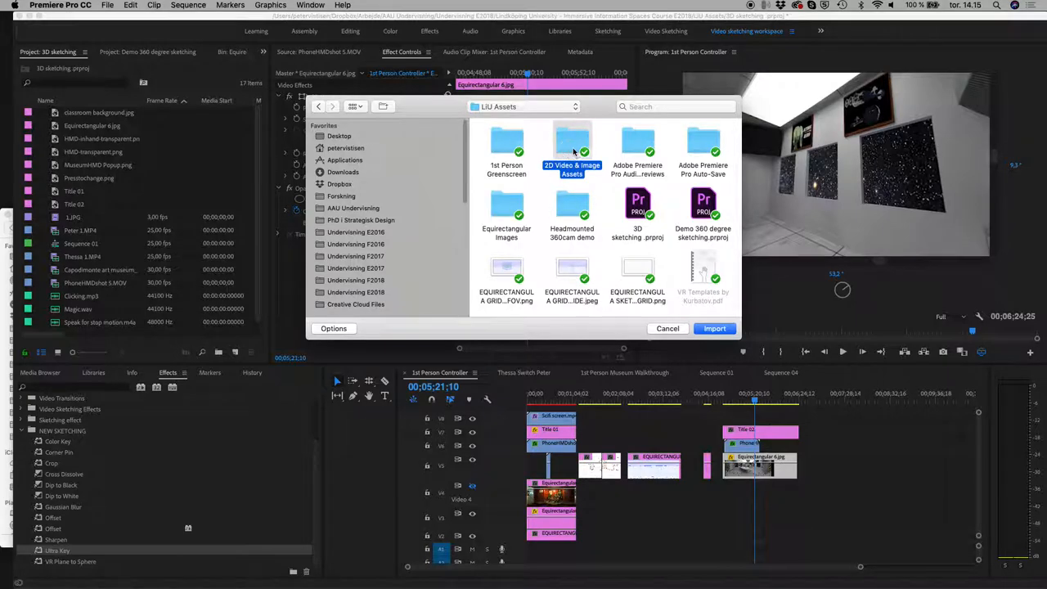
Step: Bring up the Import dialog browsing the LIU Assets folder
{"action": "double_click", "coordinate": [573, 140]}
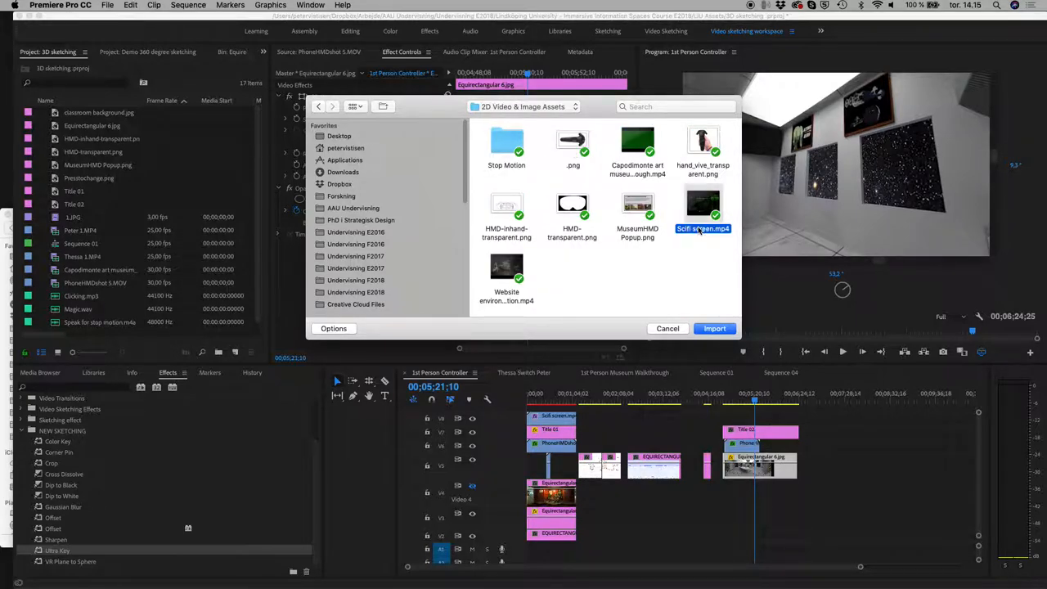
Step: Import Scifi screen.mp4 and lay it over the 360° walkthrough on the top track
{"action": "left_click", "coordinate": [713, 327]}
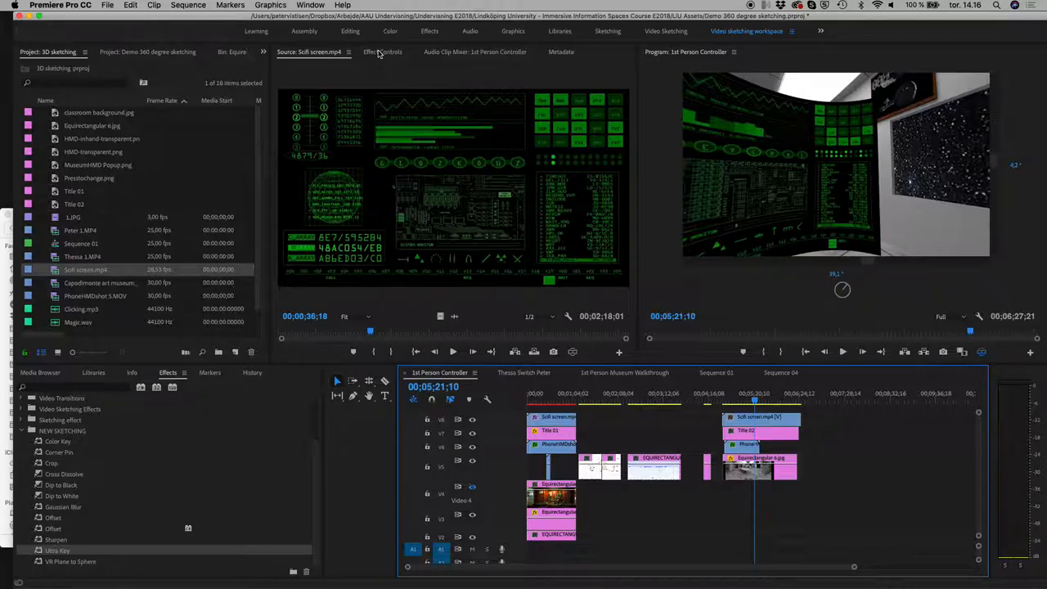
Step: Apply VR Plane to Sphere to the Scifi screen clip so it wraps into the 360° room
{"action": "left_click", "coordinate": [383, 51]}
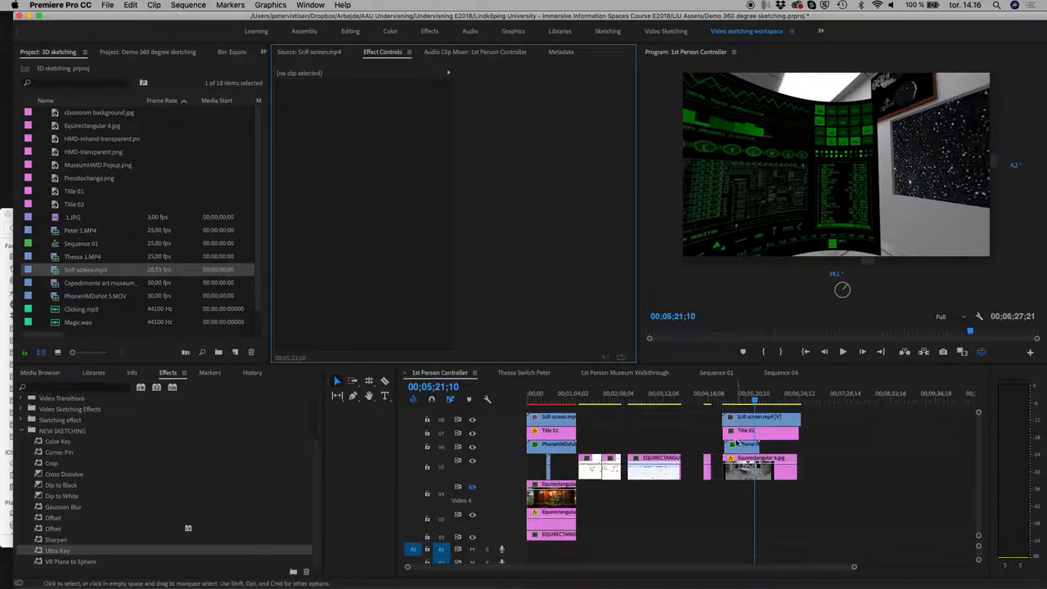
{"action": "left_click", "coordinate": [759, 417]}
{"action": "type", "text": "vr"}
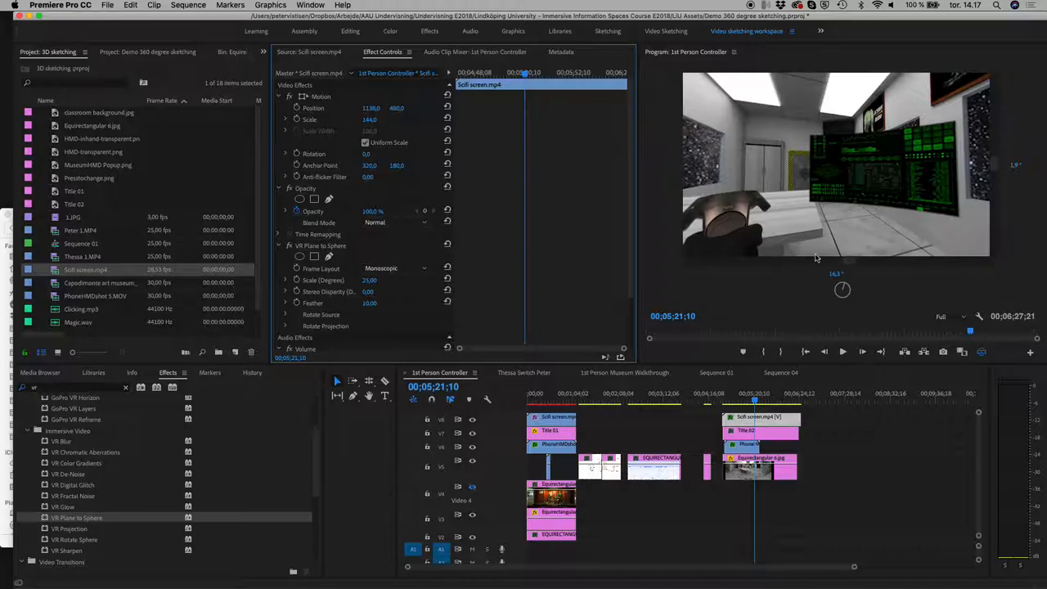
Step: Search the Effects panel for 'corner' and add Corner Pin after VR Plane to Sphere
{"action": "left_click", "coordinate": [755, 394]}
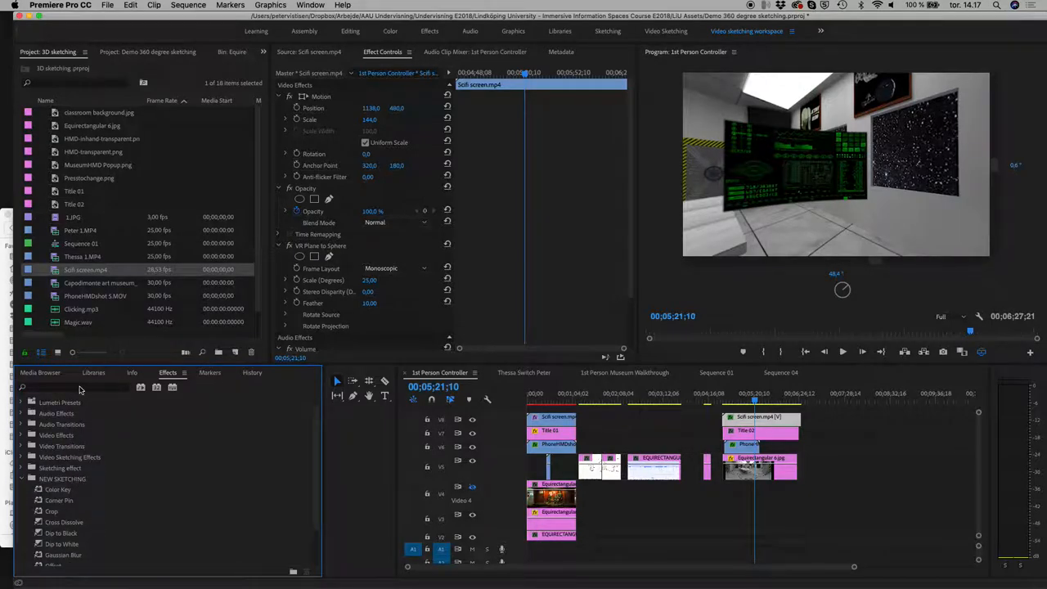
{"action": "left_click", "coordinate": [59, 501]}
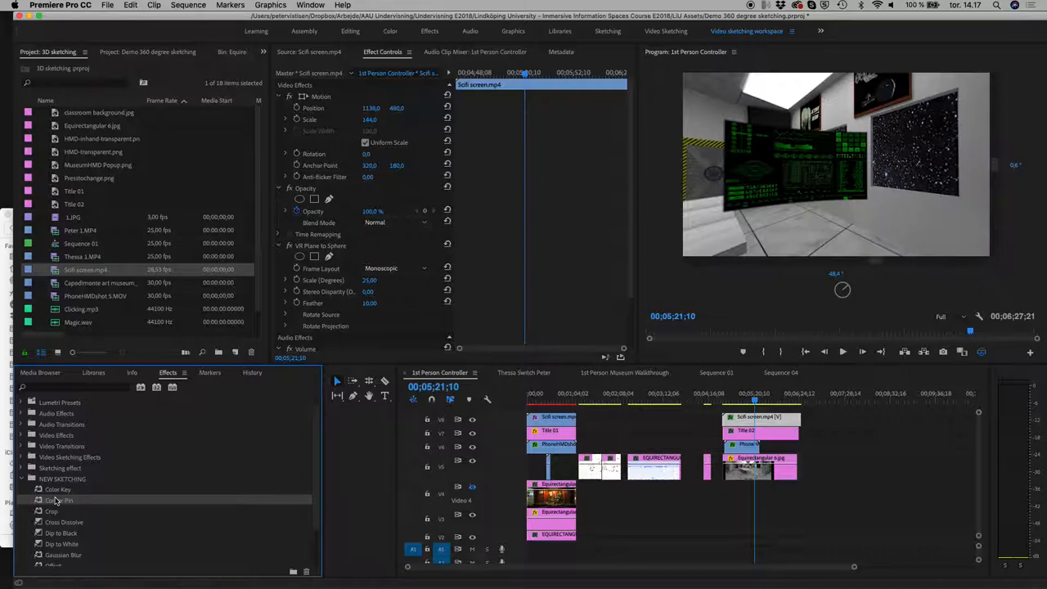
{"action": "left_click", "coordinate": [72, 386]}
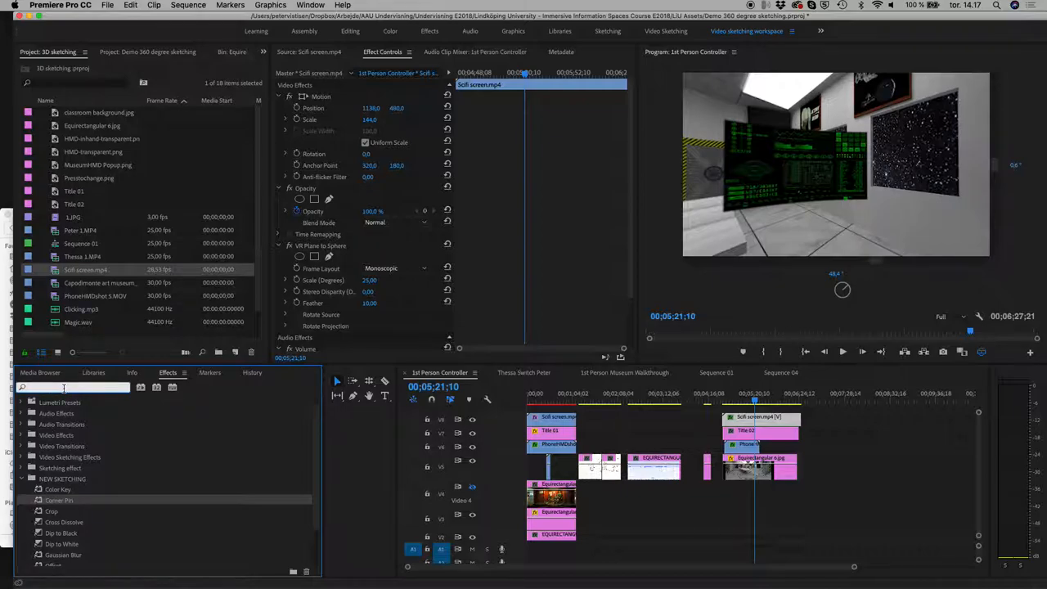
{"action": "type", "text": "corner"}
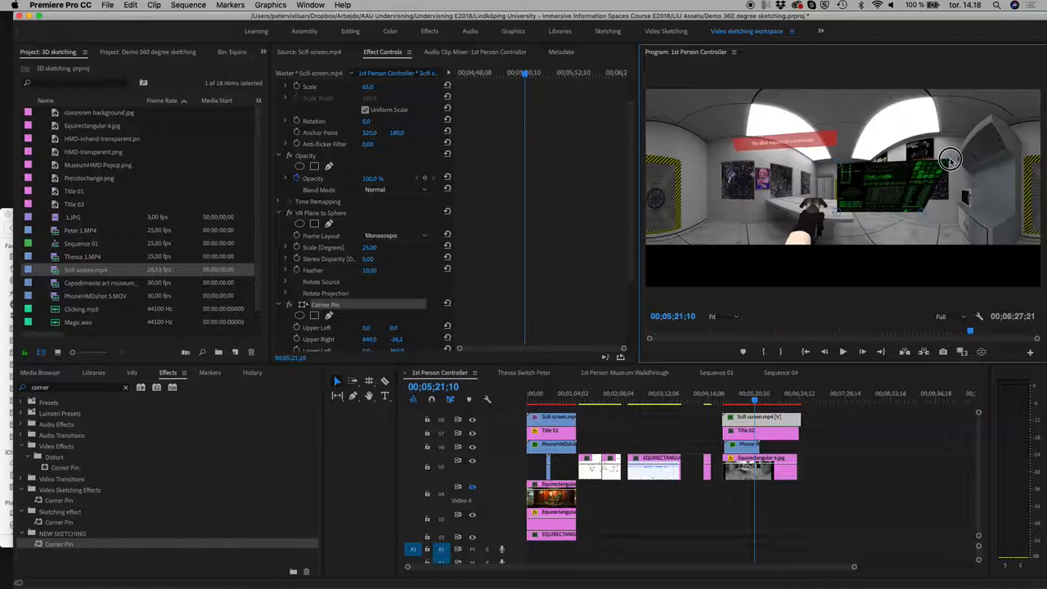
{"action": "mouse_move", "coordinate": [950, 204]}
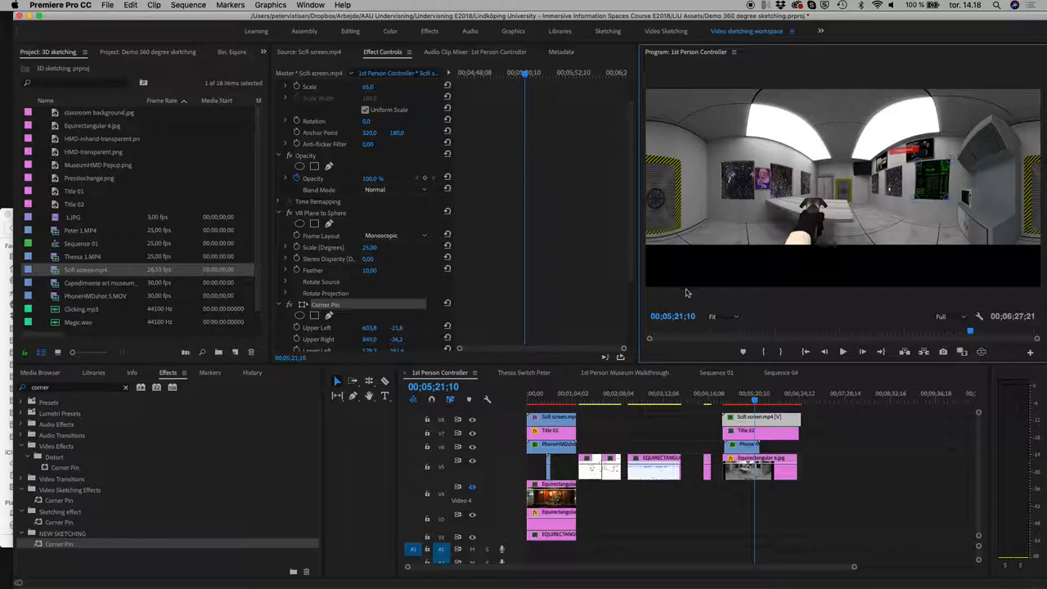
Step: Enlarge the Program monitor zoom to inspect the wall for corner pinning
{"action": "left_click", "coordinate": [714, 318]}
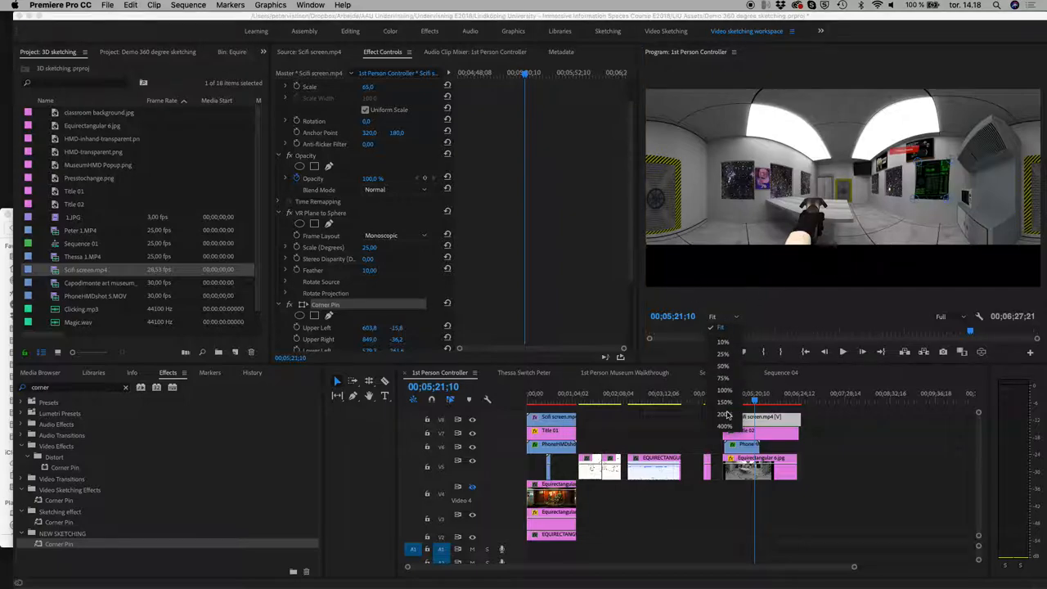
{"action": "left_click", "coordinate": [723, 414]}
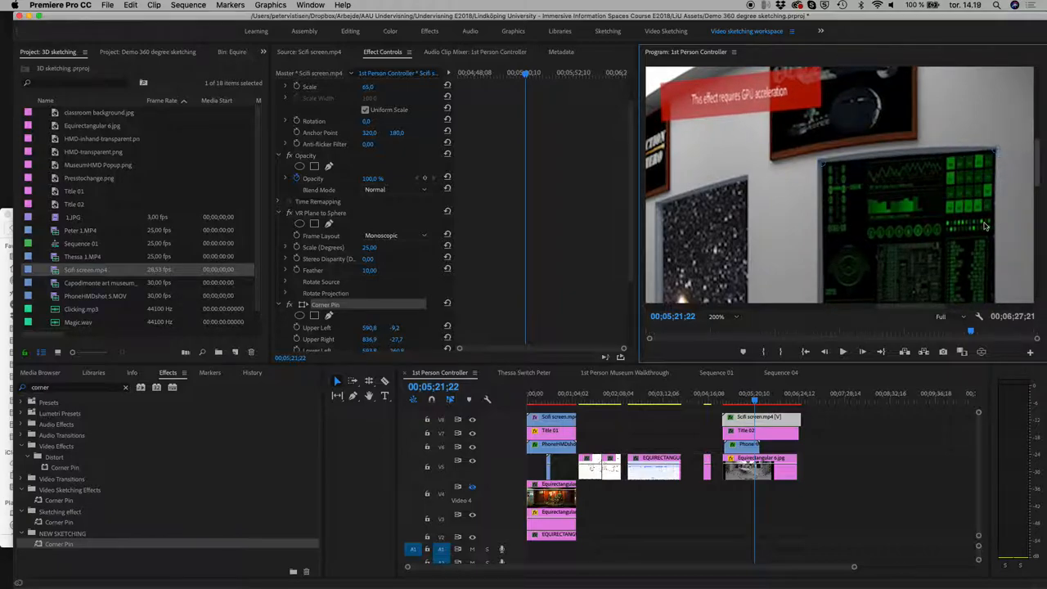
{"action": "left_click", "coordinate": [717, 318]}
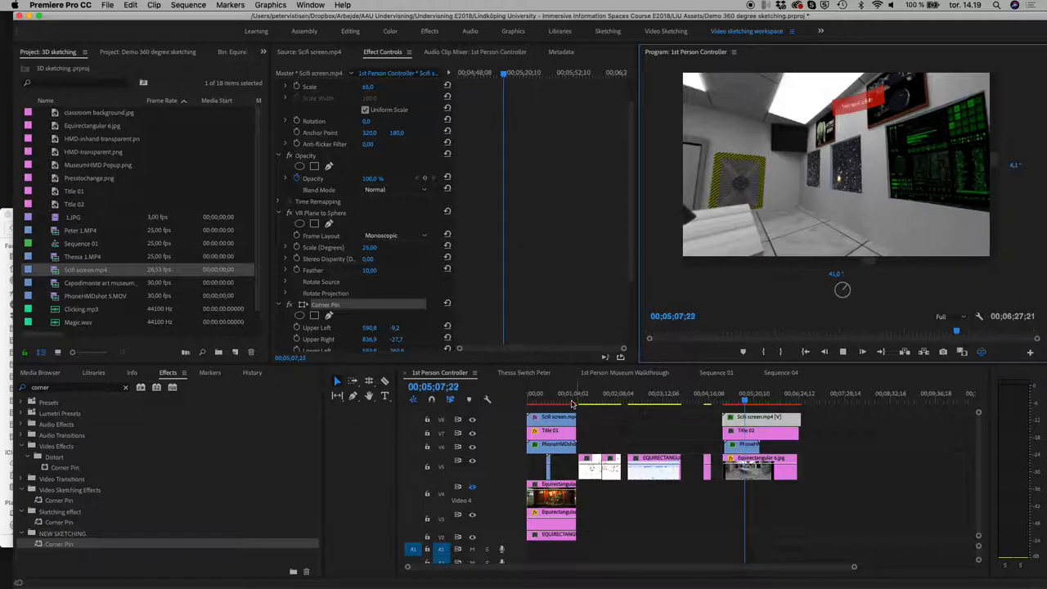
{"action": "left_click", "coordinate": [555, 400]}
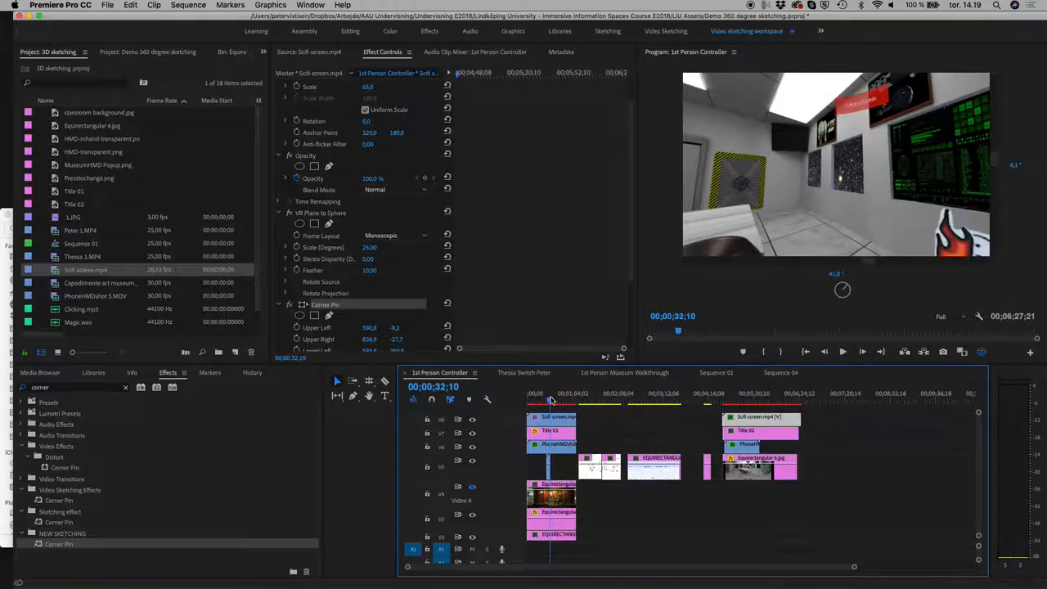
{"action": "left_click", "coordinate": [533, 393]}
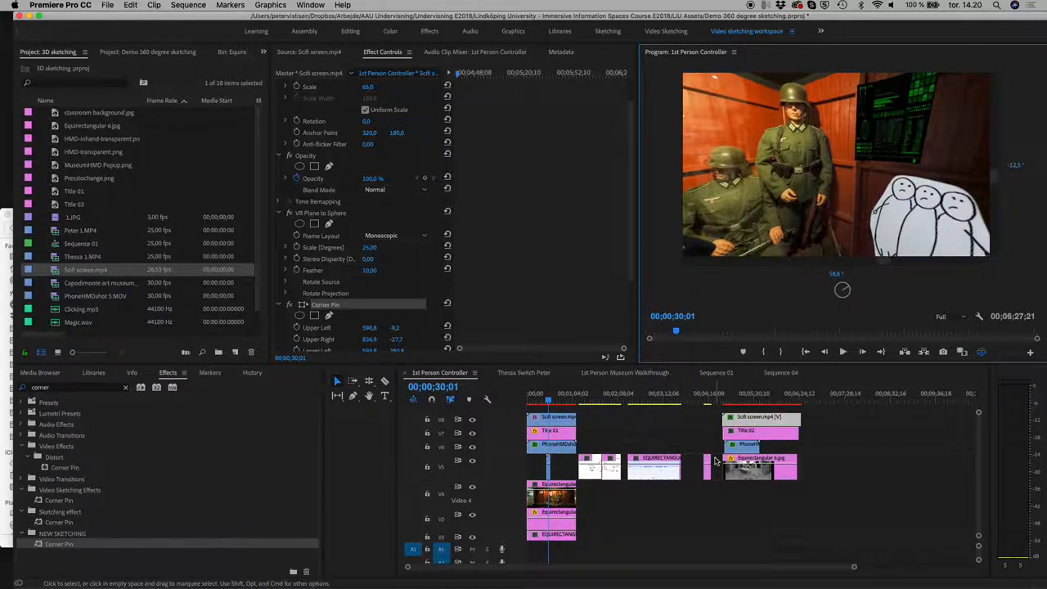
{"action": "key", "text": "cmd+s"}
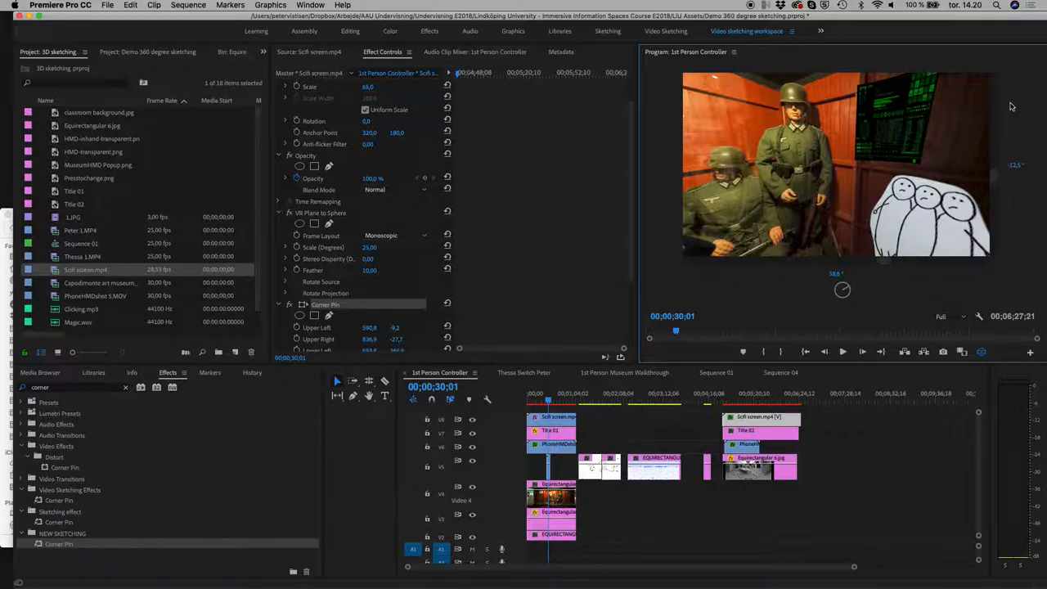
{"action": "mouse_move", "coordinate": [890, 121]}
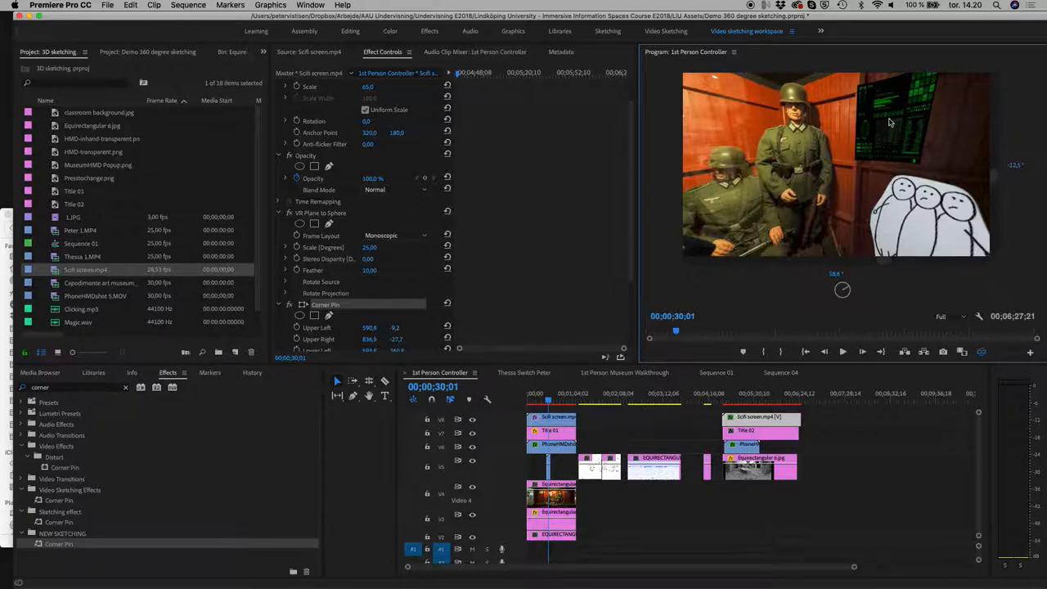